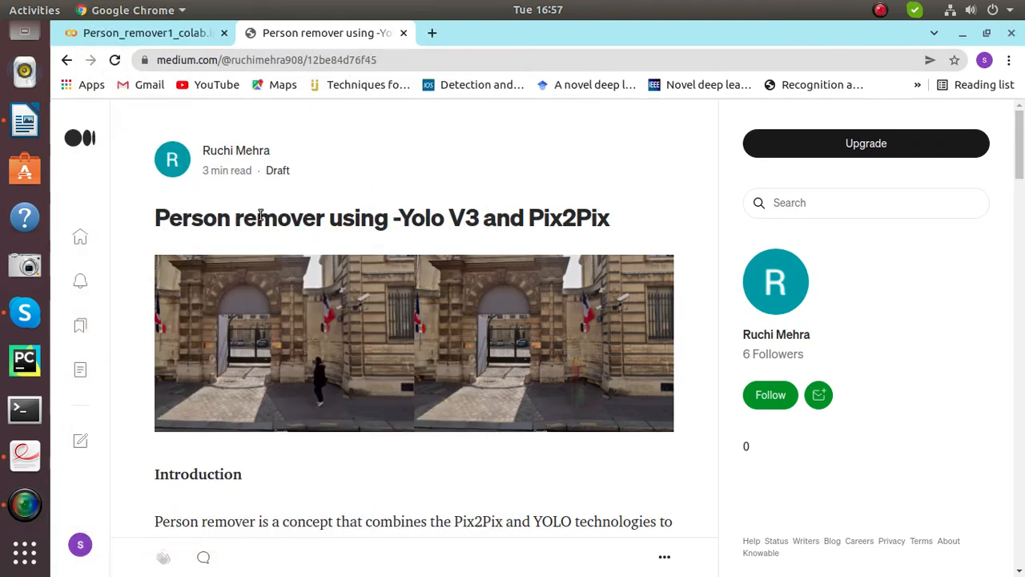
pyautogui.moveTo(294, 242)
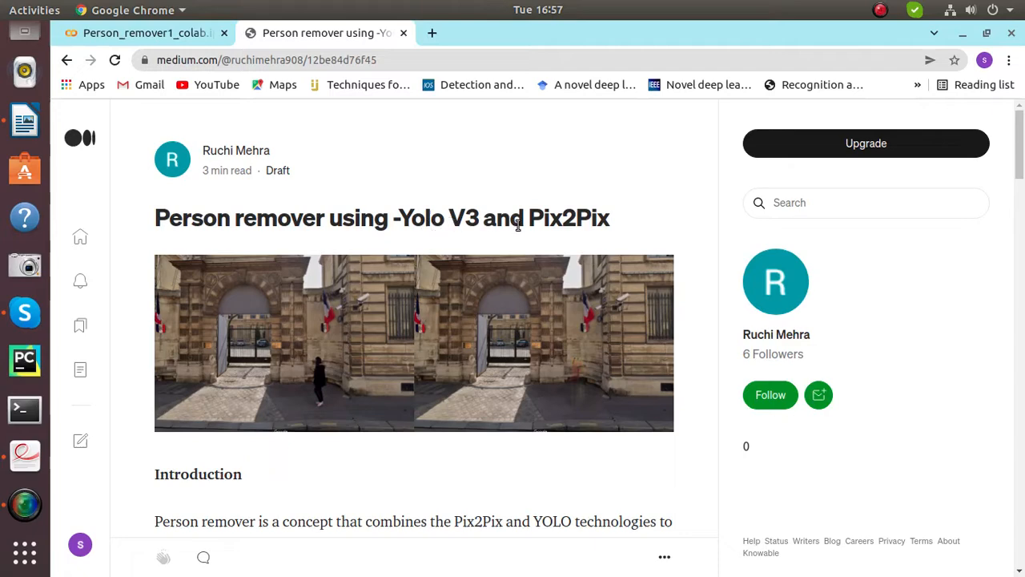
pyautogui.moveTo(371, 193)
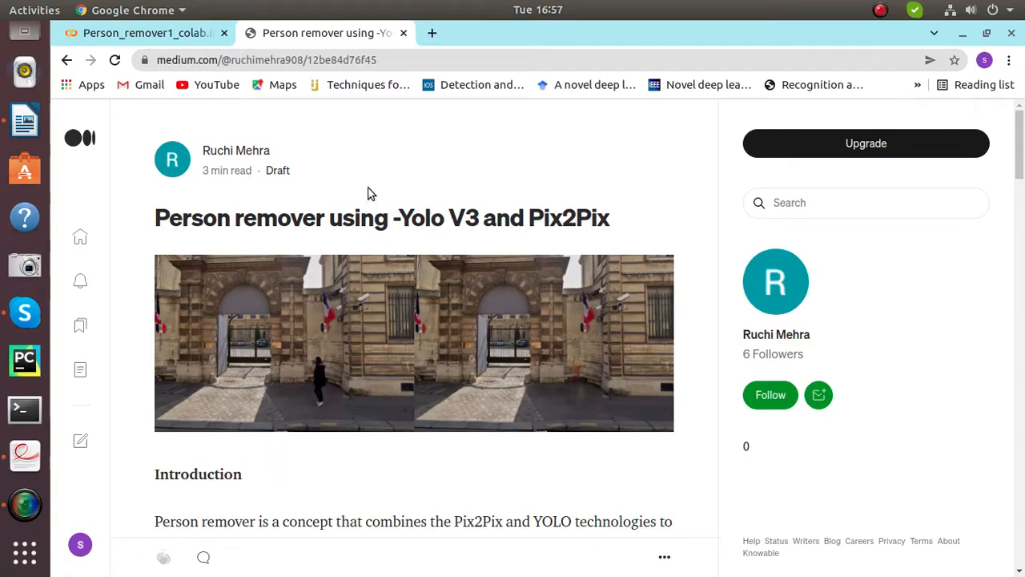
pyautogui.moveTo(343, 163)
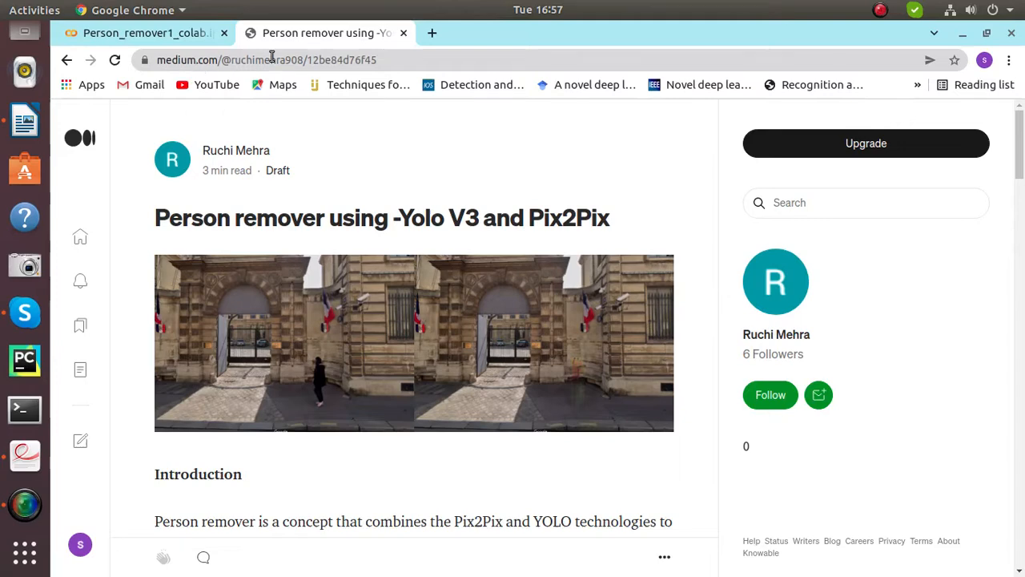
# Step: Glance at the Colab notebook, then scroll further through the Medium article
pyautogui.click(136, 33)
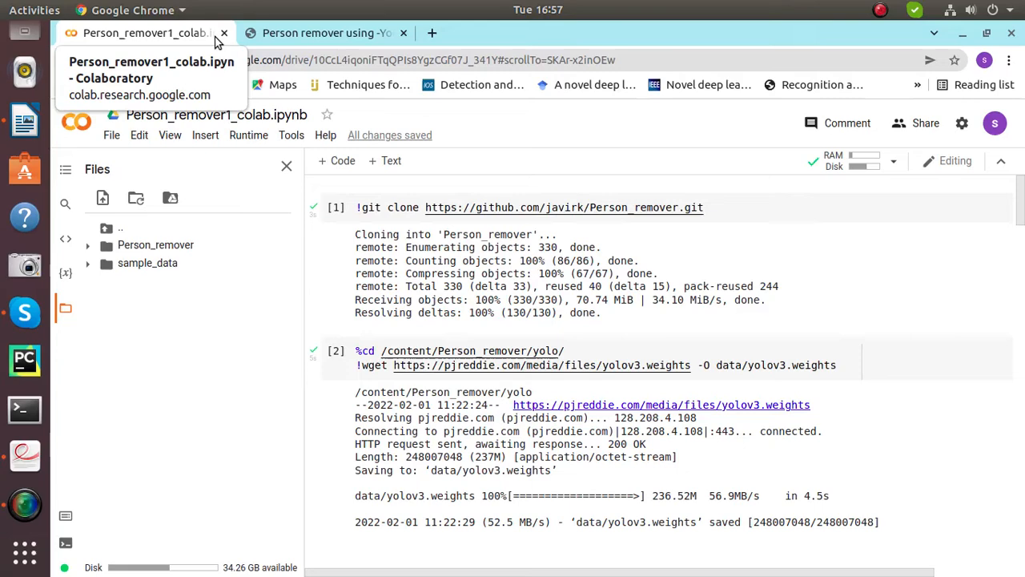
pyautogui.click(320, 33)
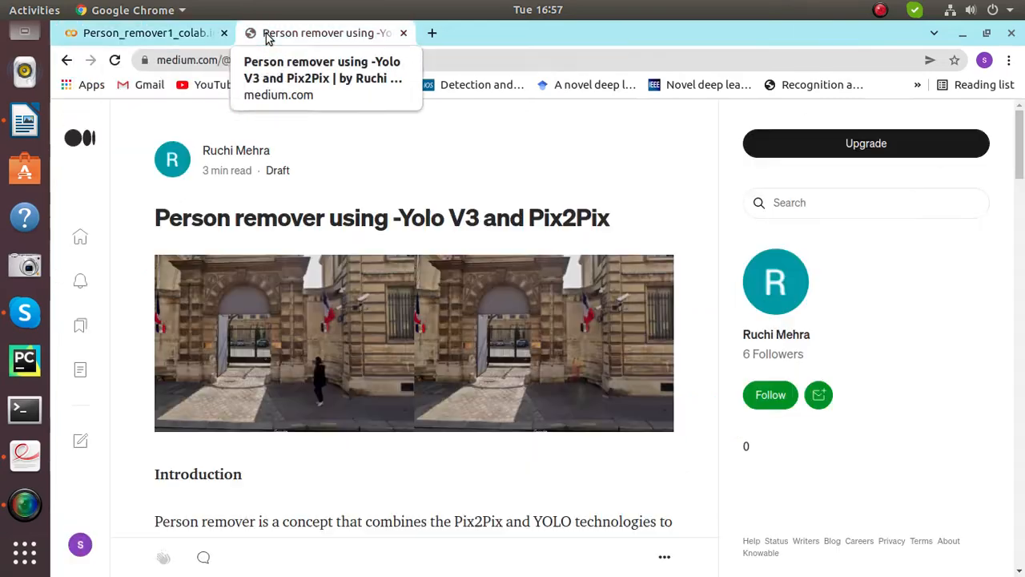
pyautogui.moveTo(433, 277)
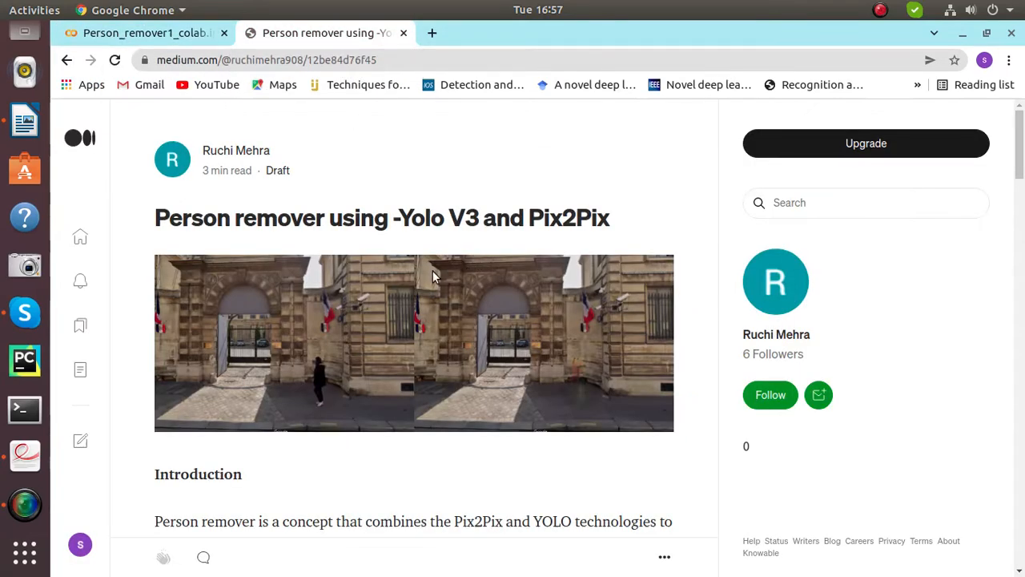
pyautogui.scroll(-3)
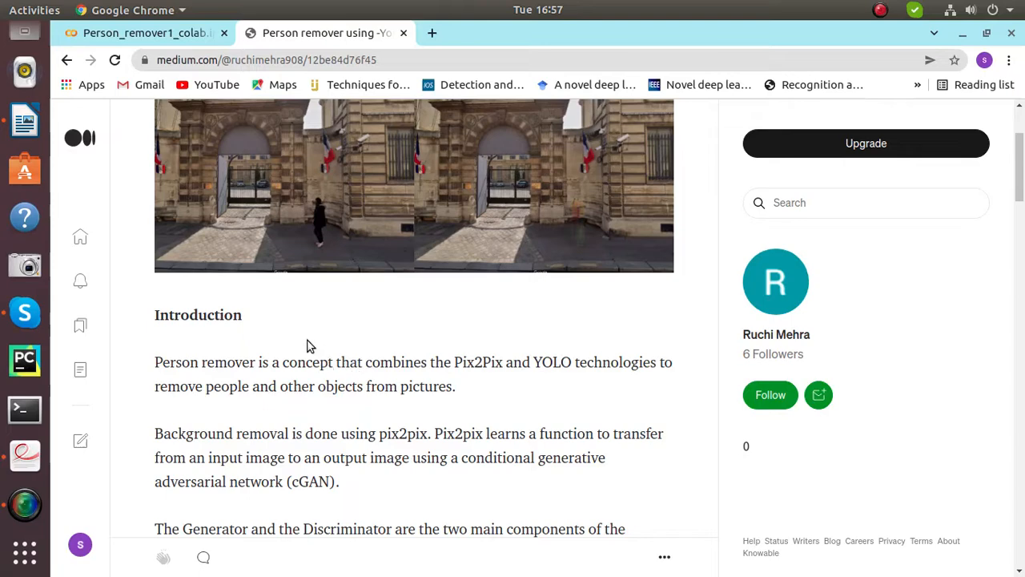
pyautogui.scroll(-3)
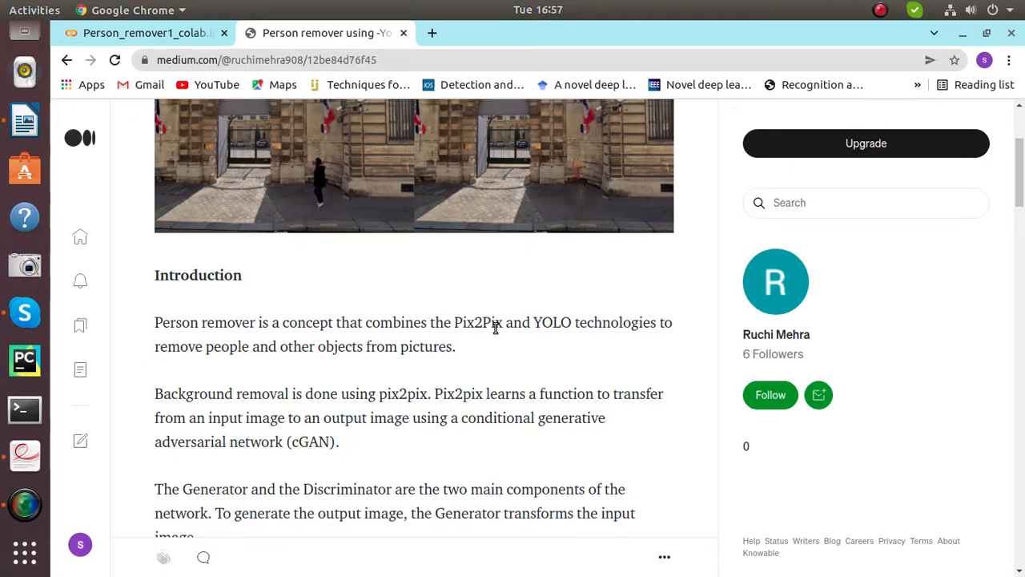
pyautogui.moveTo(201, 353)
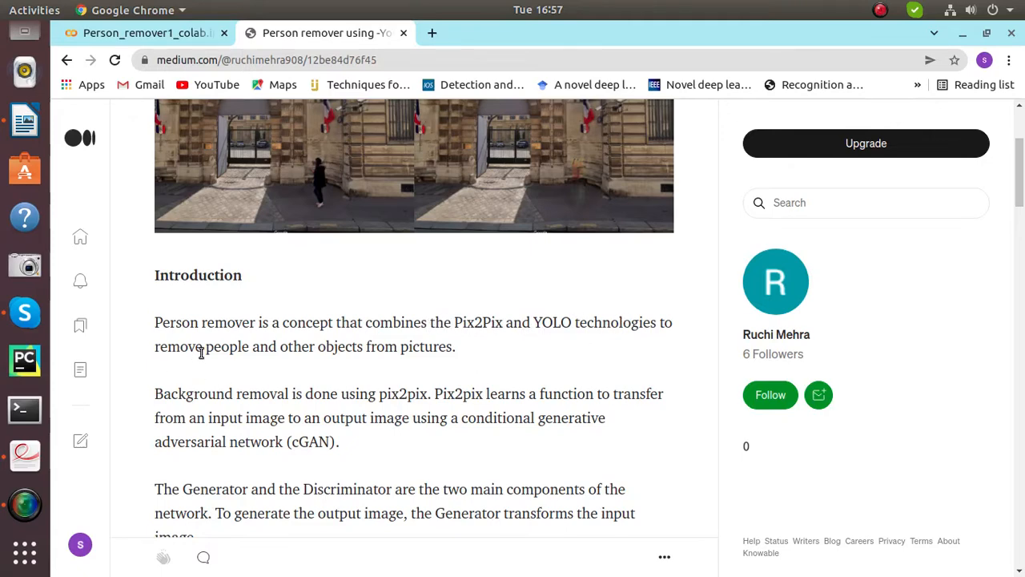
pyautogui.scroll(-3)
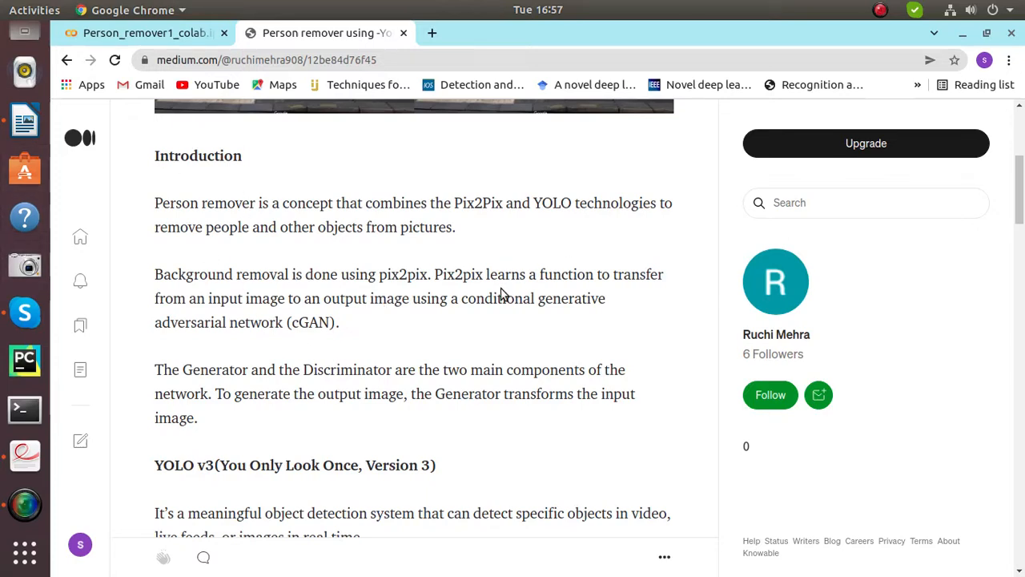
pyautogui.moveTo(178, 312)
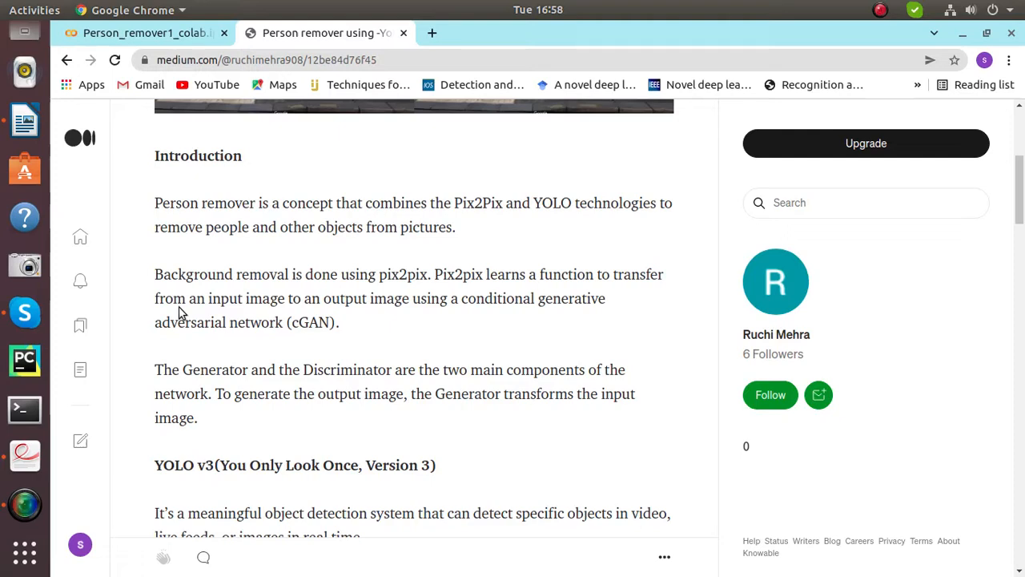
pyautogui.scroll(-3)
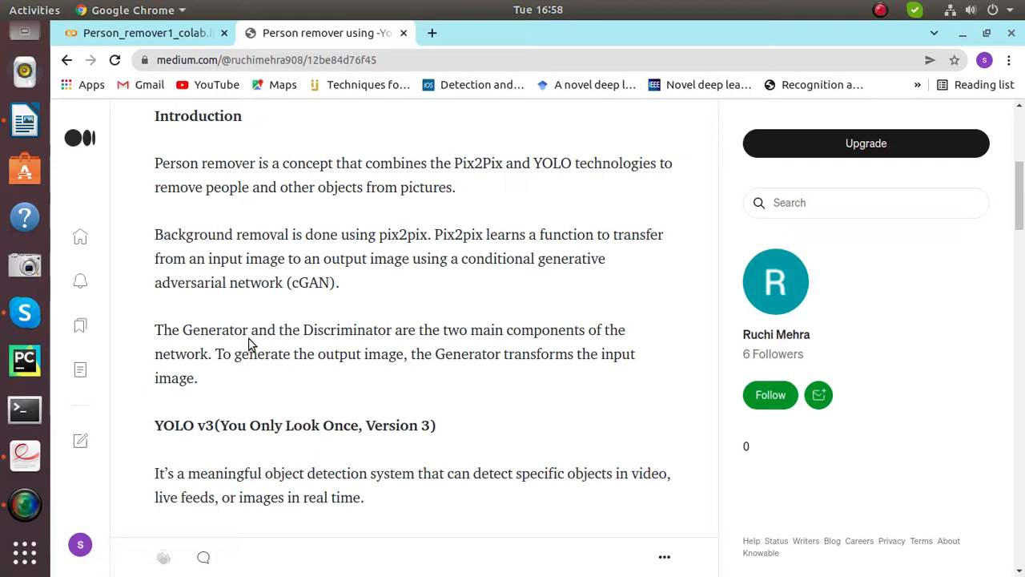
pyautogui.moveTo(348, 193)
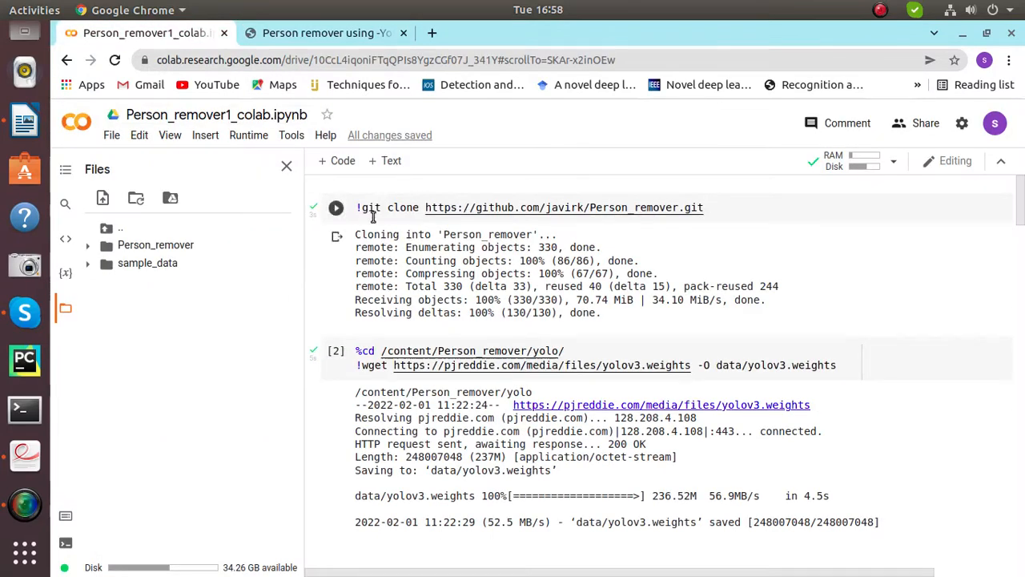
pyautogui.moveTo(595, 217)
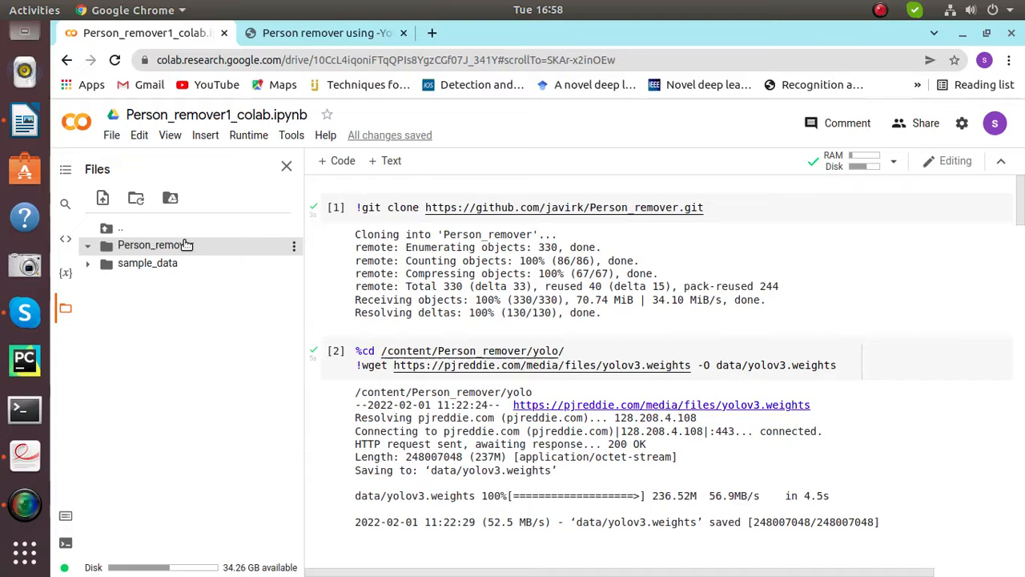
# Step: Expand Person_remover and yolo/data in the Files sidebar to show yolov3.weights
pyautogui.click(155, 245)
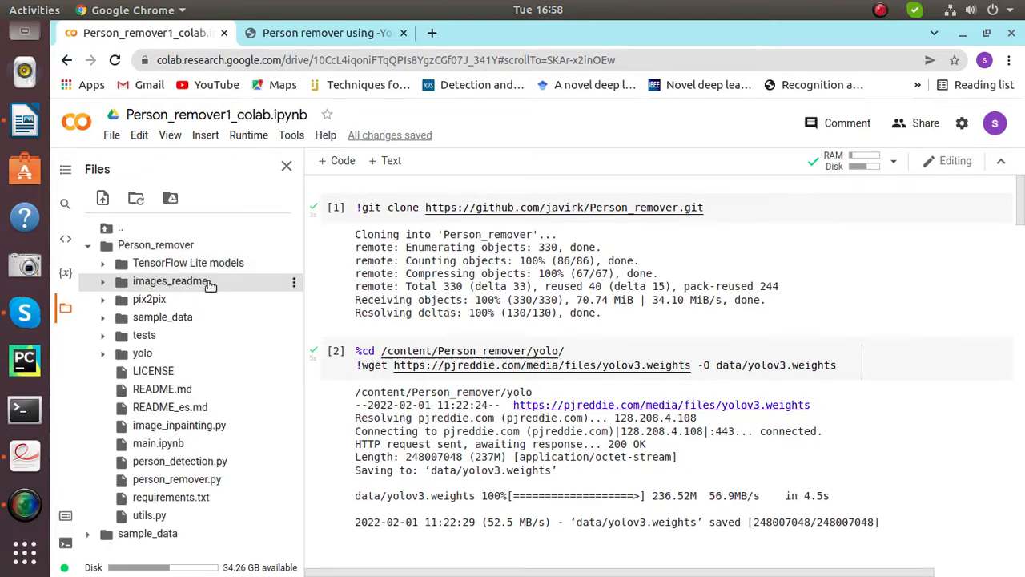
pyautogui.moveTo(149, 298)
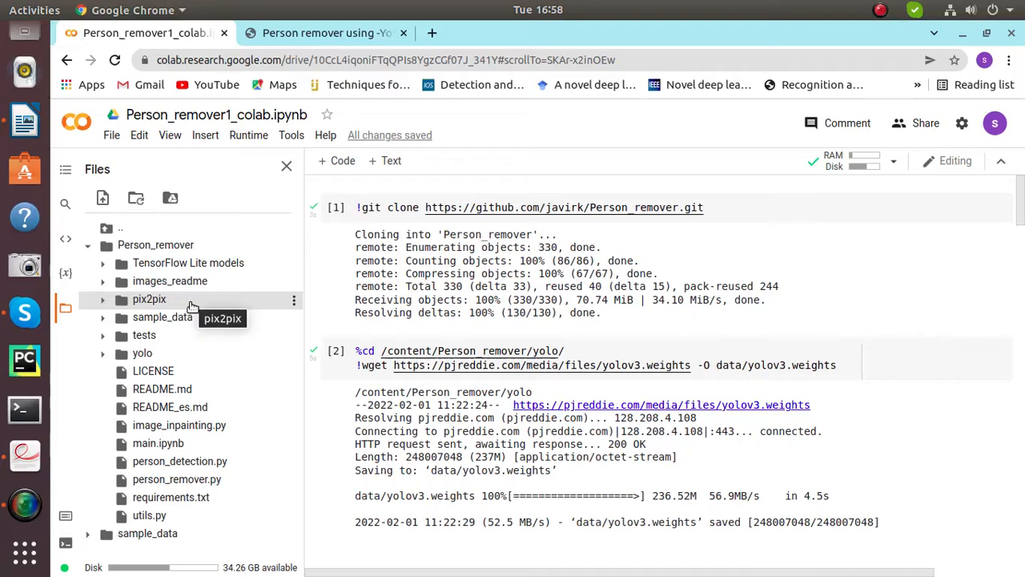
pyautogui.moveTo(189, 317)
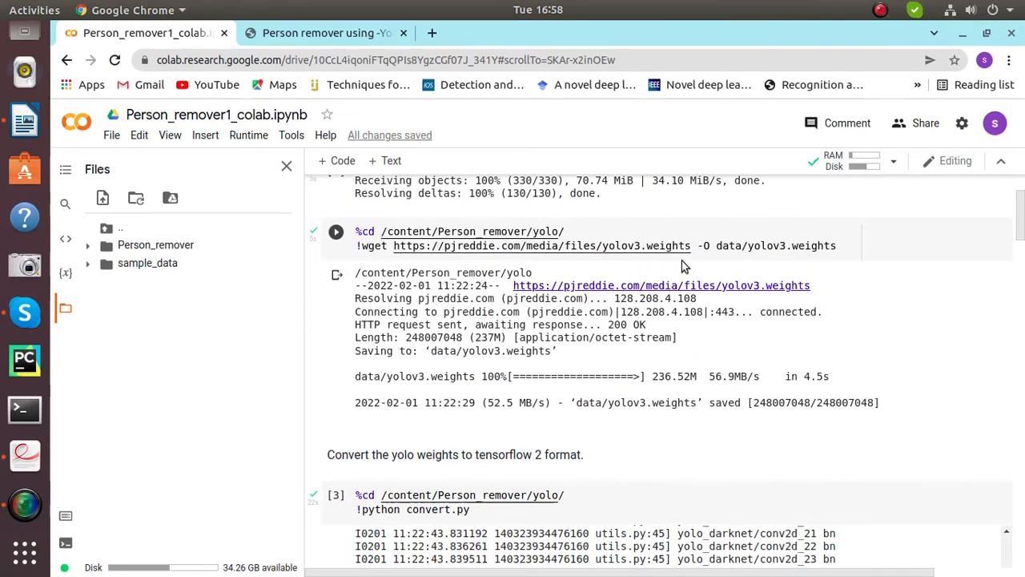
pyautogui.moveTo(561, 372)
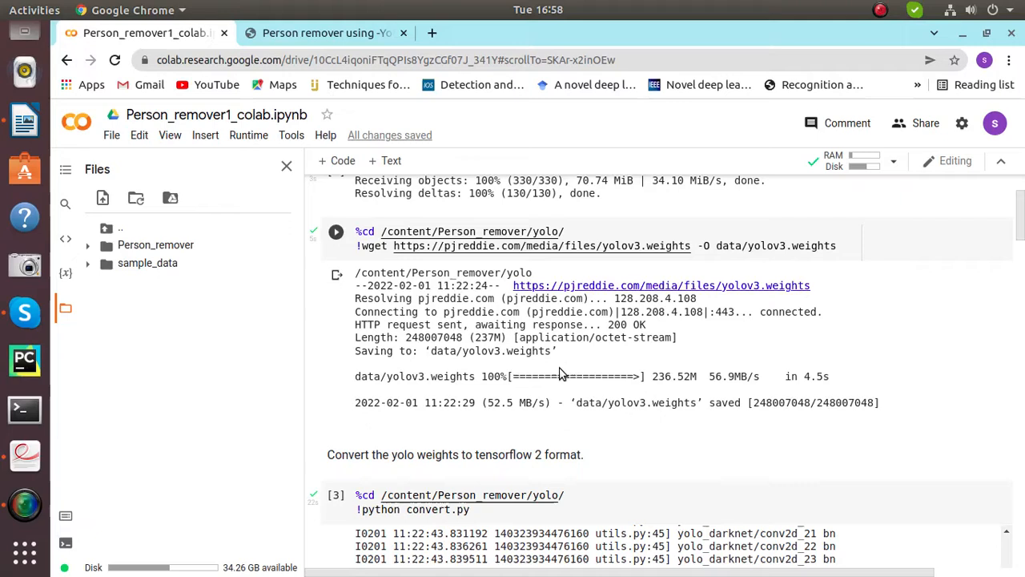
pyautogui.moveTo(335, 232)
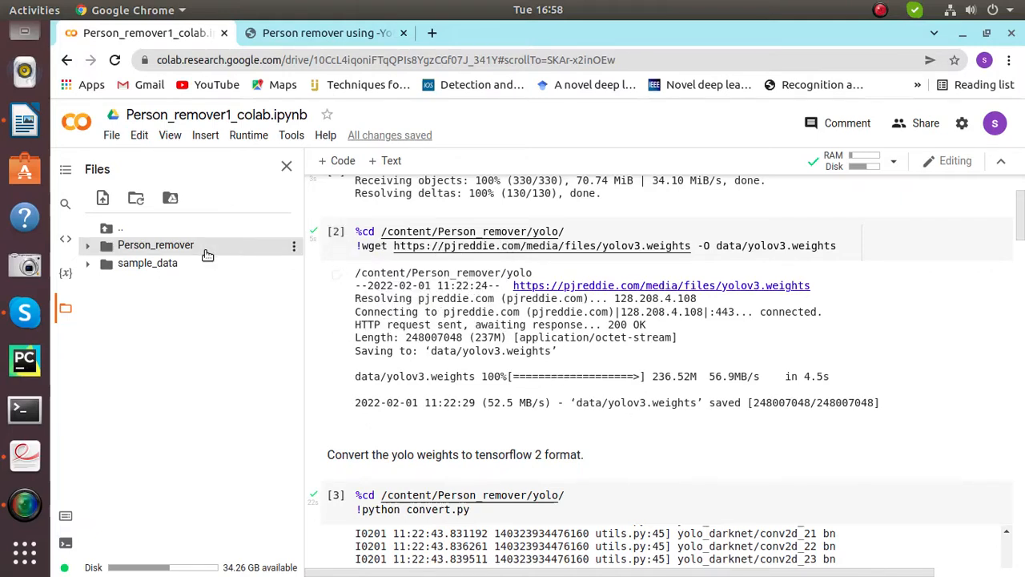
pyautogui.click(155, 244)
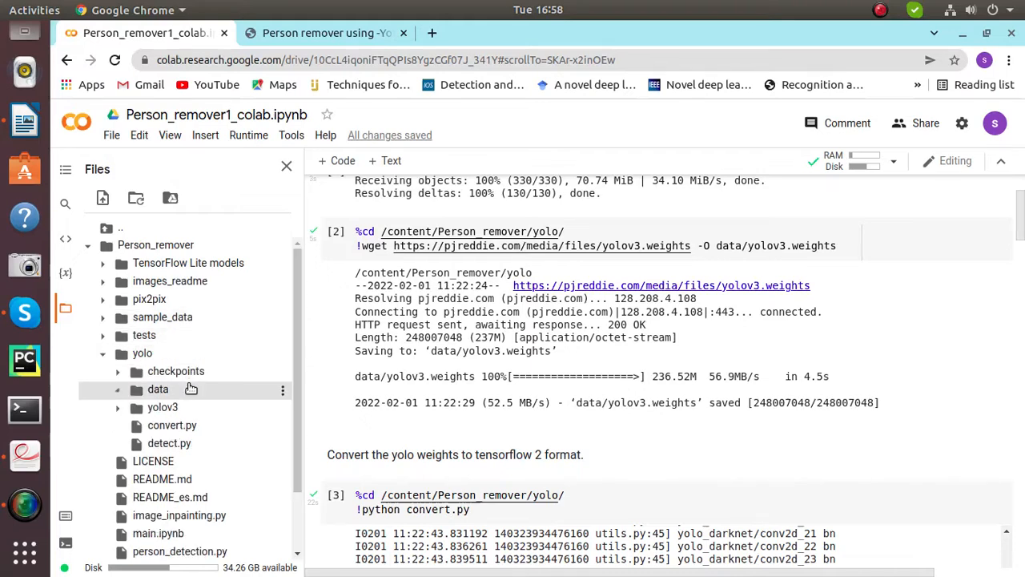
pyautogui.click(158, 388)
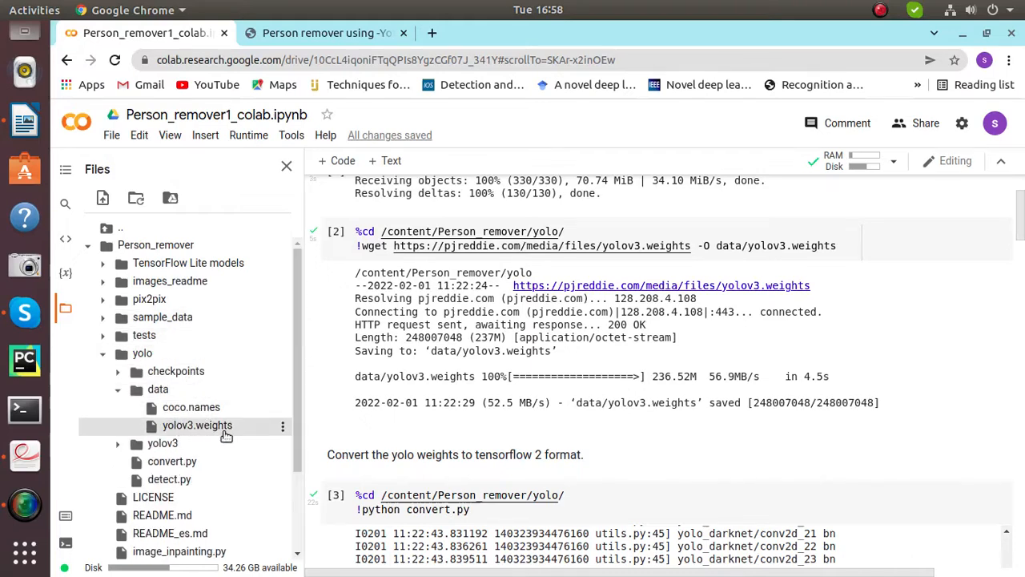
pyautogui.scroll(-3)
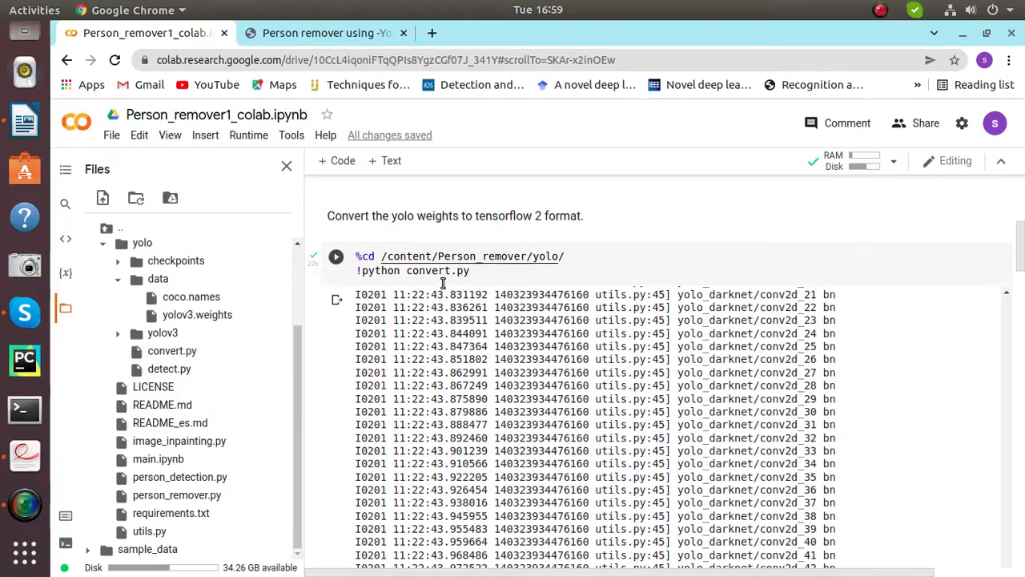
pyautogui.moveTo(172, 351)
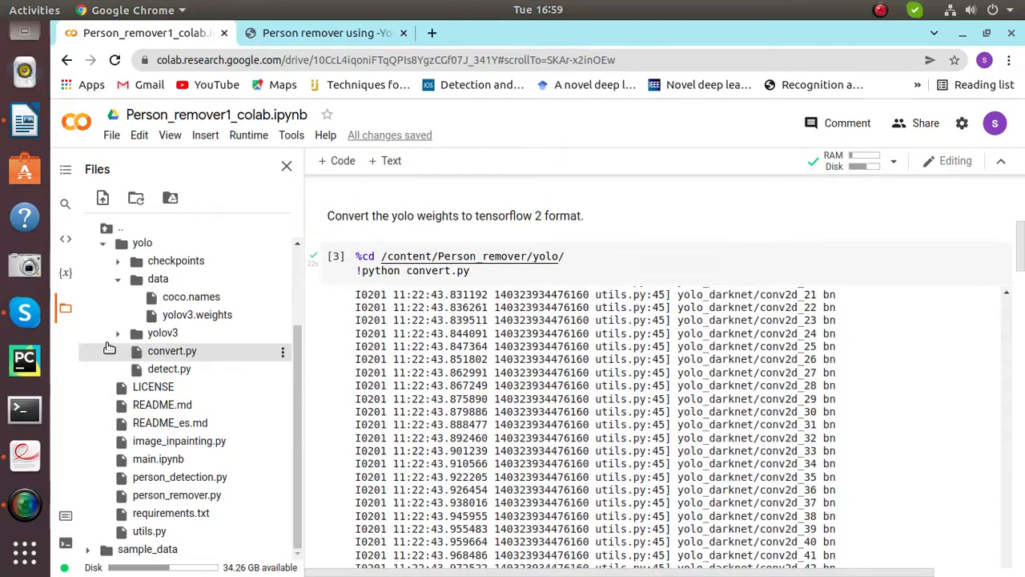
pyautogui.scroll(-3)
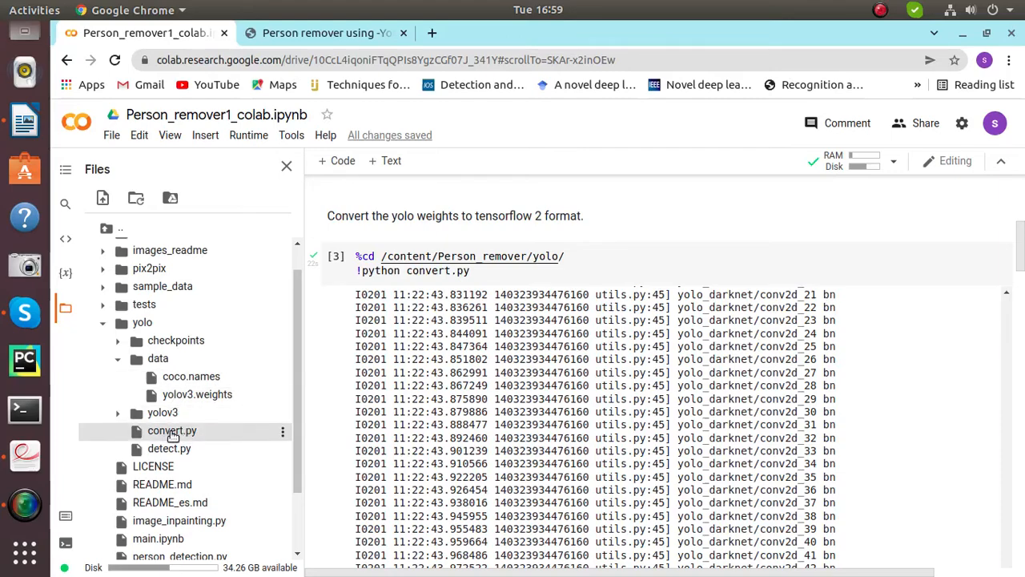
pyautogui.scroll(-3)
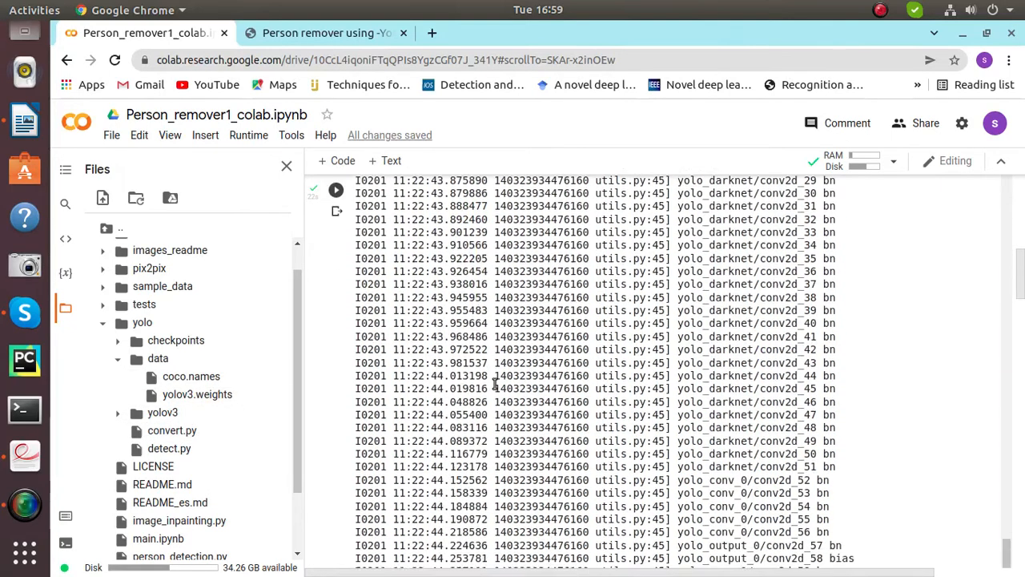
pyautogui.scroll(-3)
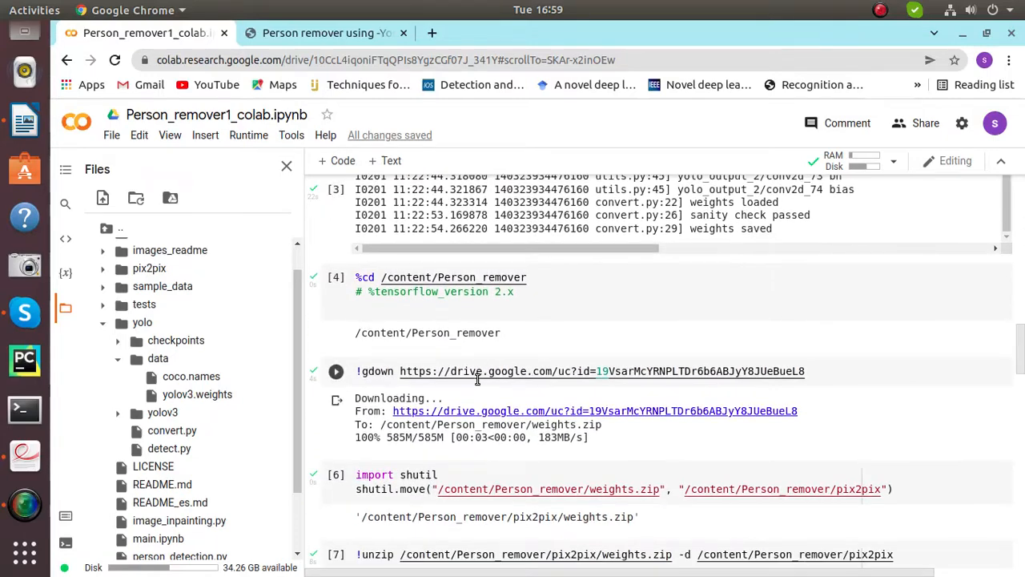
pyautogui.scroll(-3)
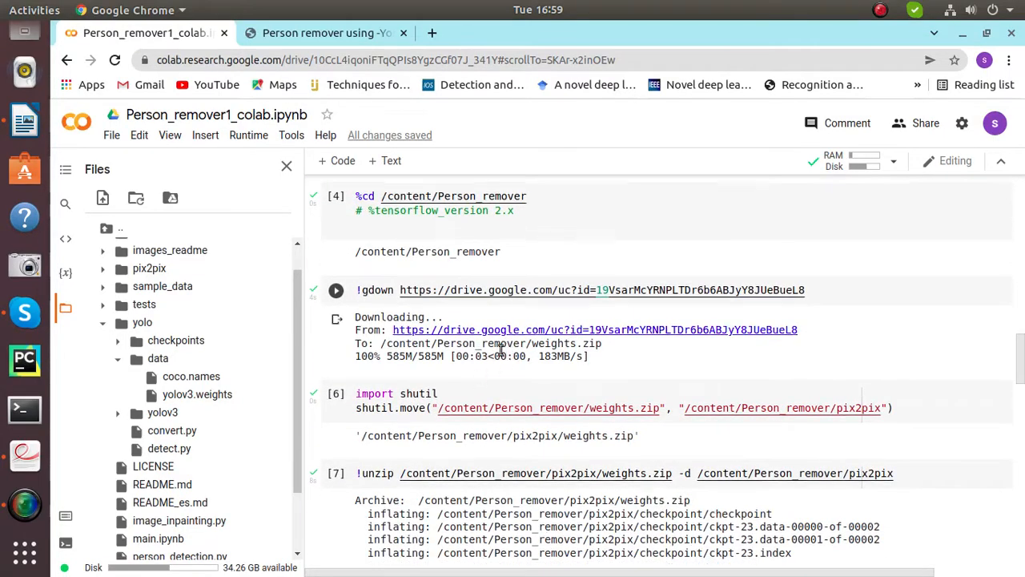
pyautogui.scroll(-3)
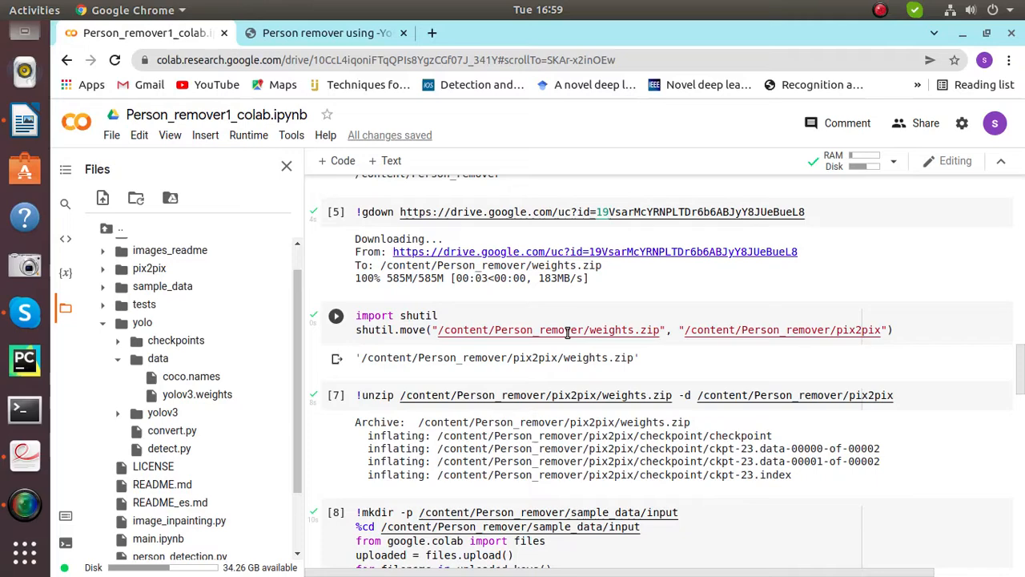
pyautogui.moveTo(549, 330)
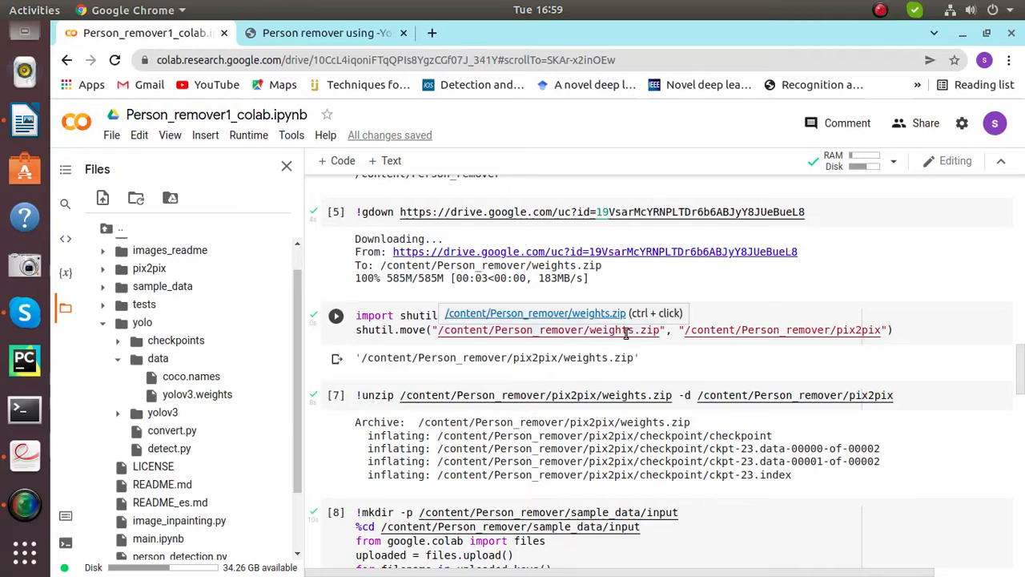
pyautogui.moveTo(616, 337)
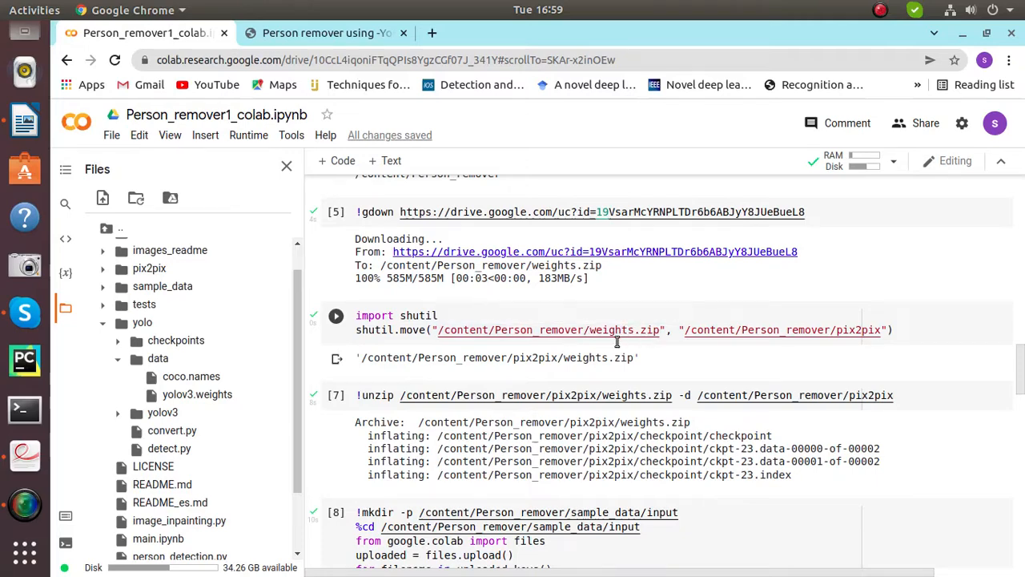
pyautogui.scroll(-3)
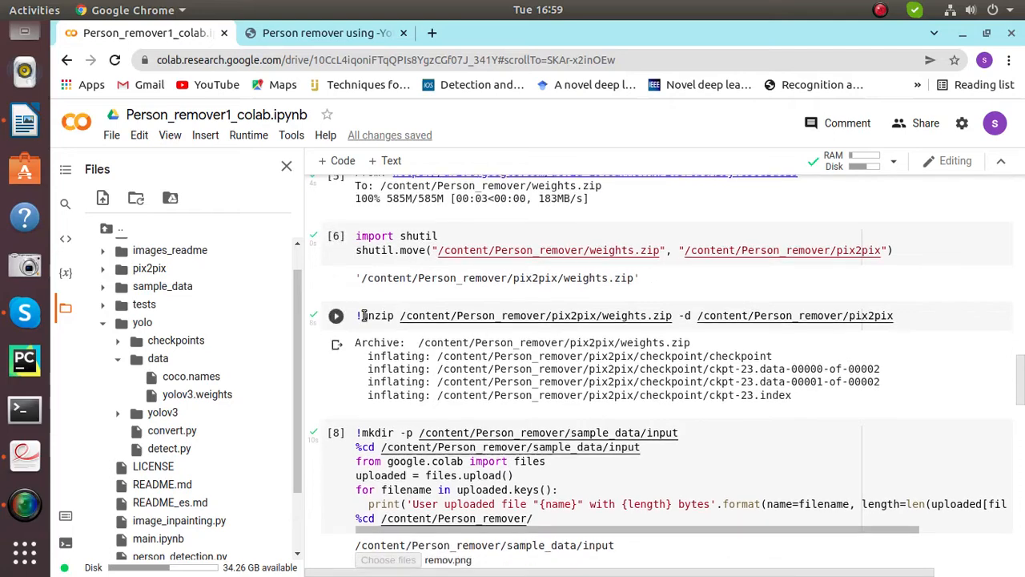
pyautogui.scroll(-3)
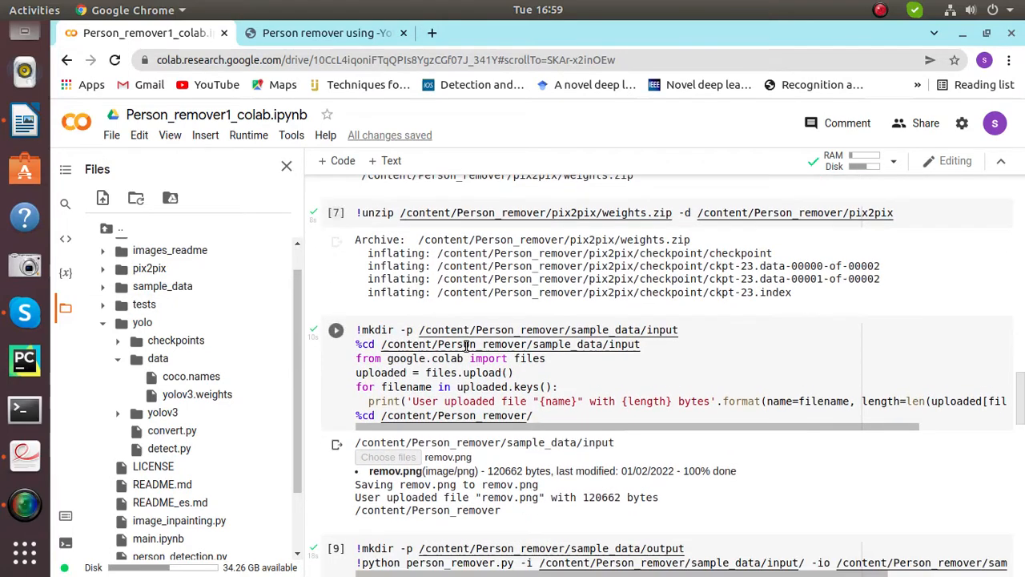
pyautogui.scroll(-3)
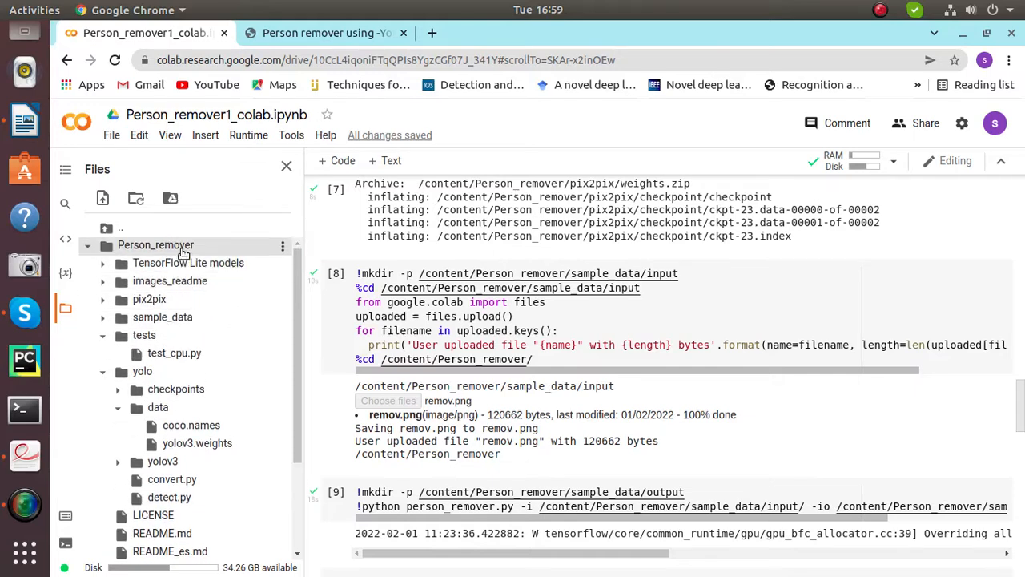
# Step: Collapse the Person_remover folder in Files and scroll the notebook down
pyautogui.click(87, 245)
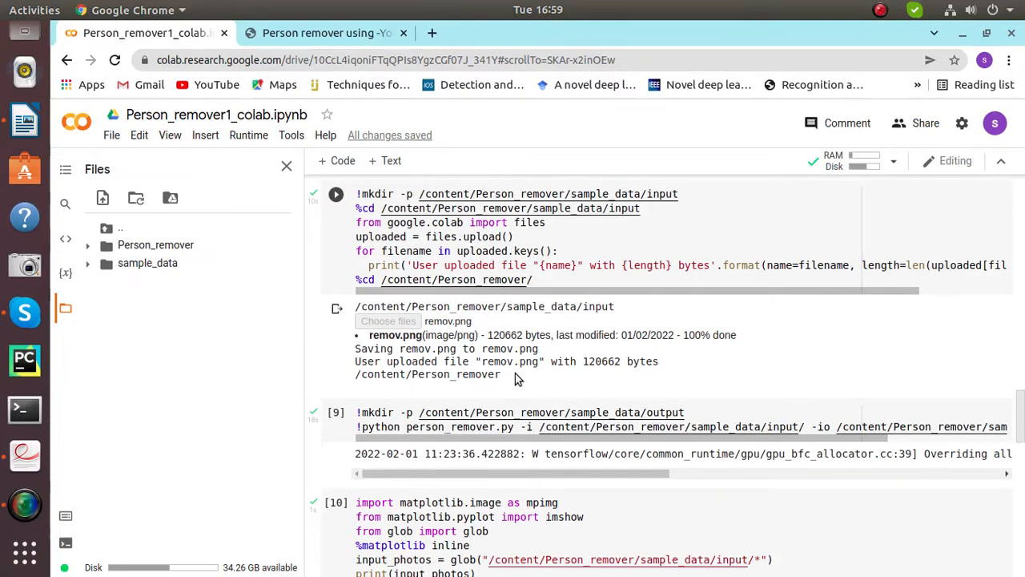
pyautogui.scroll(-3)
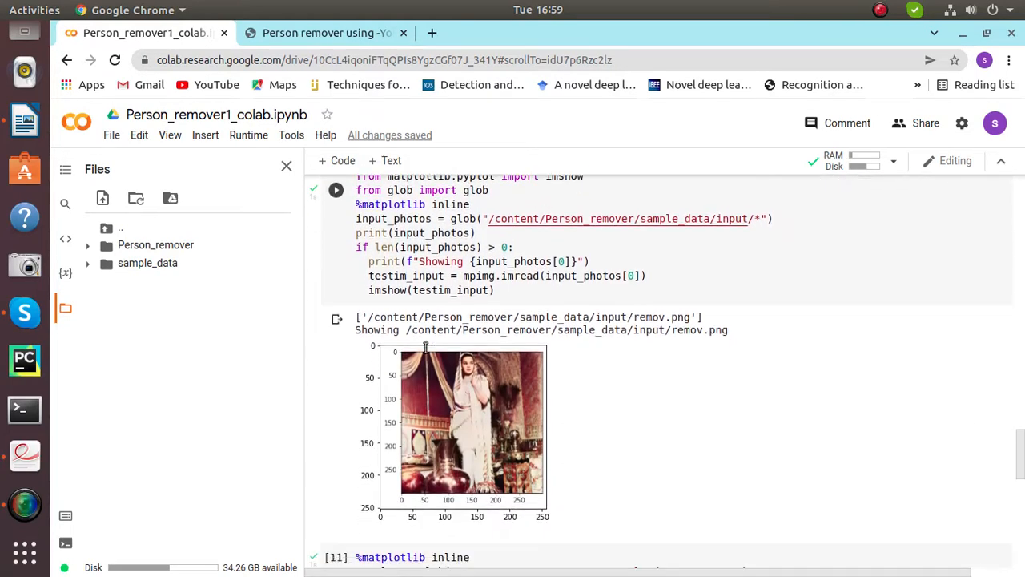
# Step: Open sample_data/input/remov.png to view the original photo, then return to the notebook
pyautogui.scroll(-3)
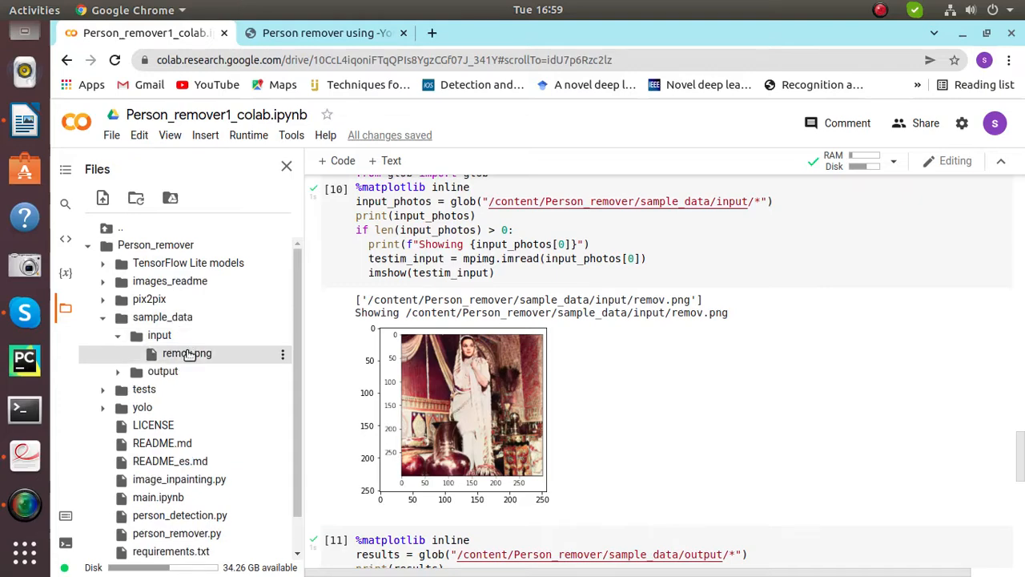
pyautogui.doubleClick(187, 353)
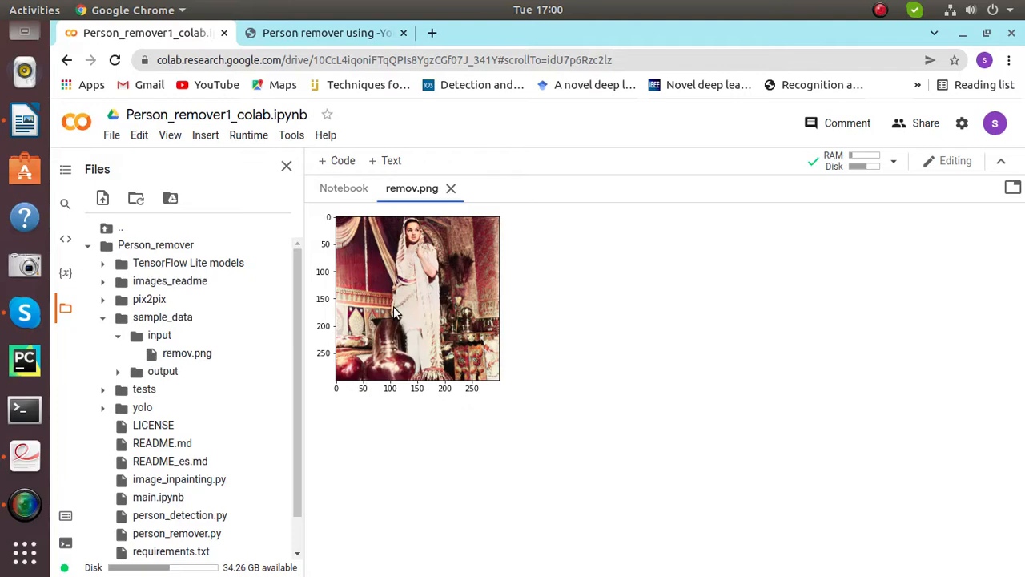
pyautogui.moveTo(364, 346)
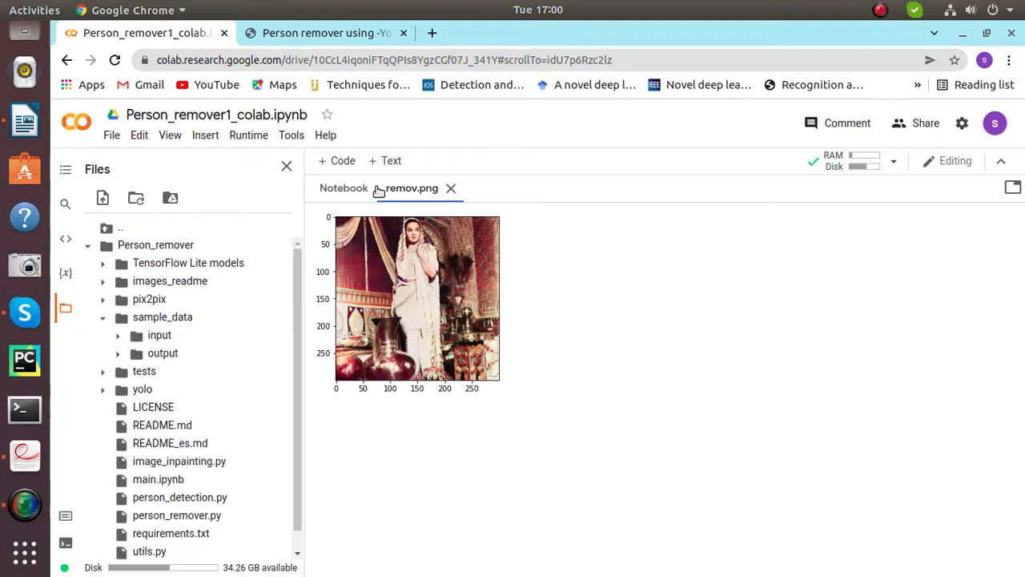
pyautogui.click(343, 187)
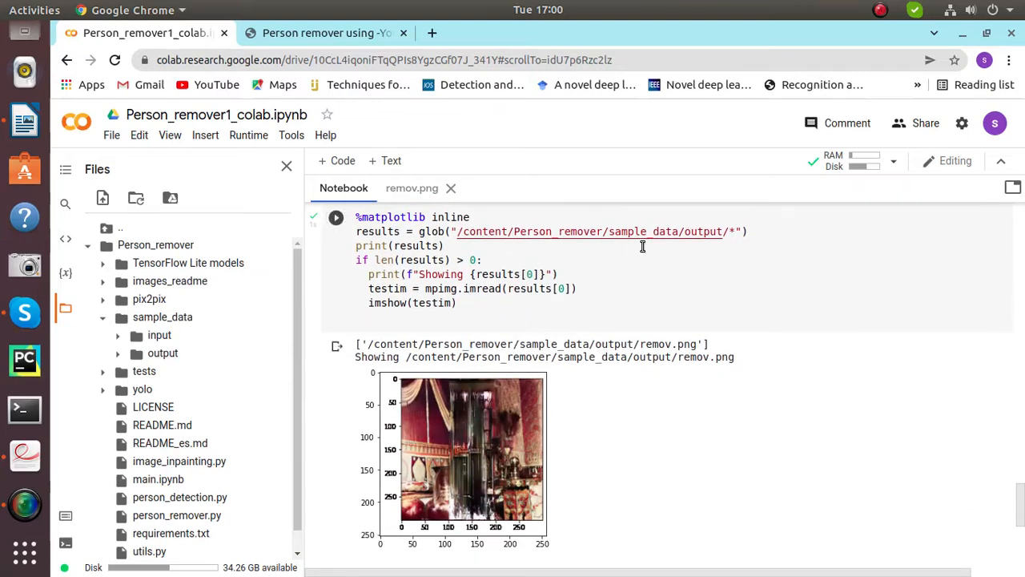
# Step: View the person-removed output/remov.png, then go back to the Medium article
pyautogui.click(335, 217)
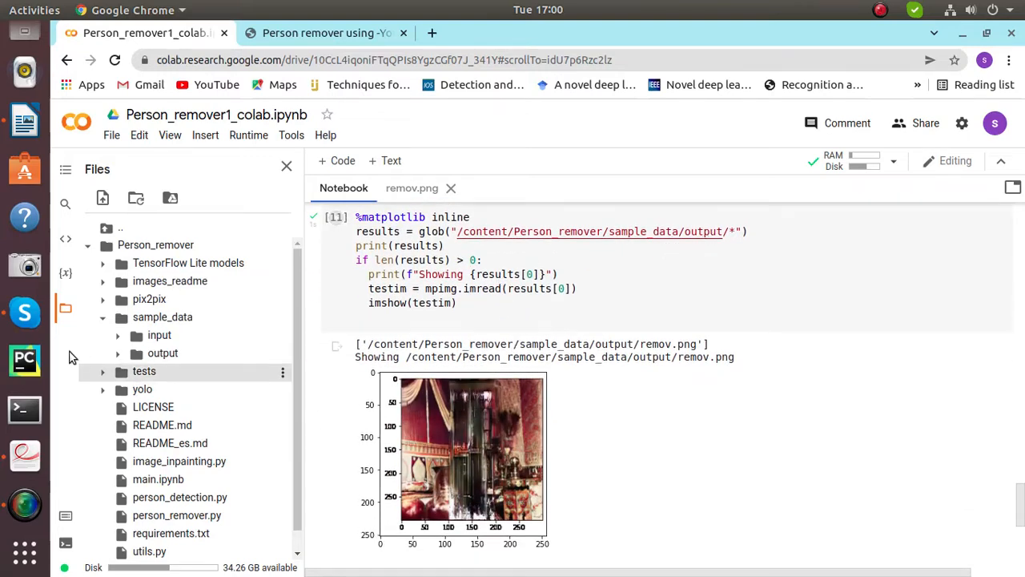
pyautogui.click(163, 352)
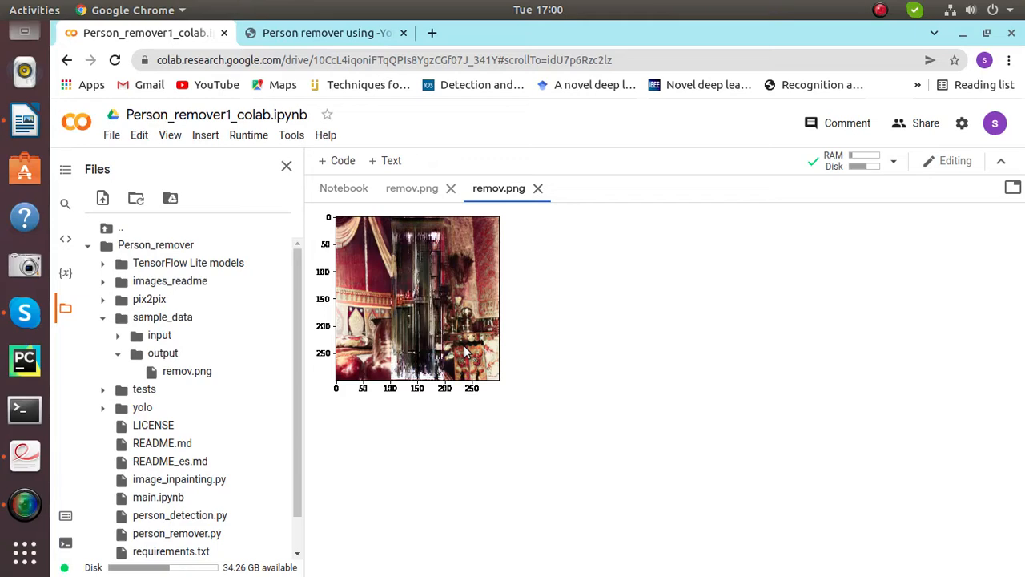
pyautogui.moveTo(388, 264)
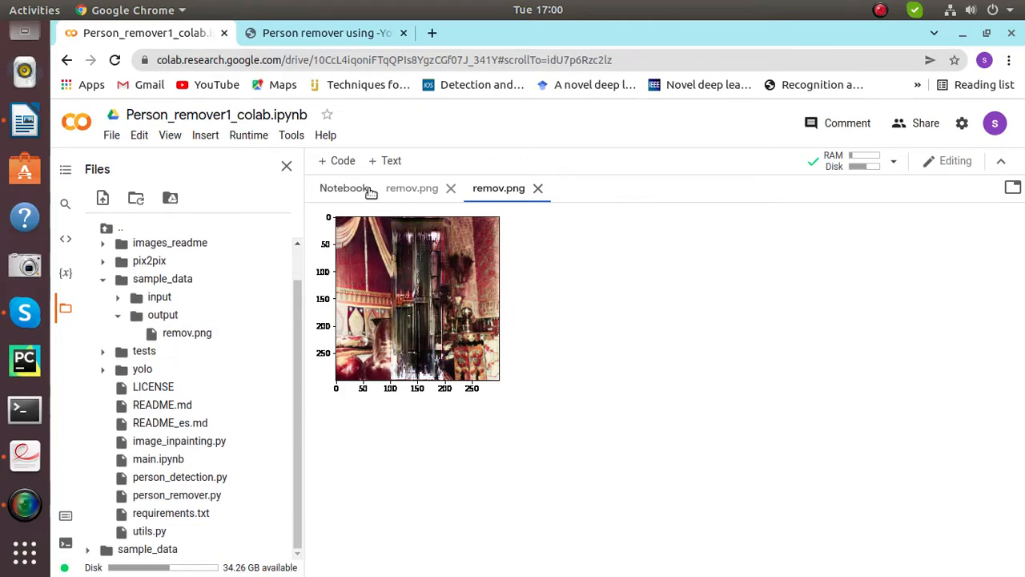
pyautogui.click(344, 187)
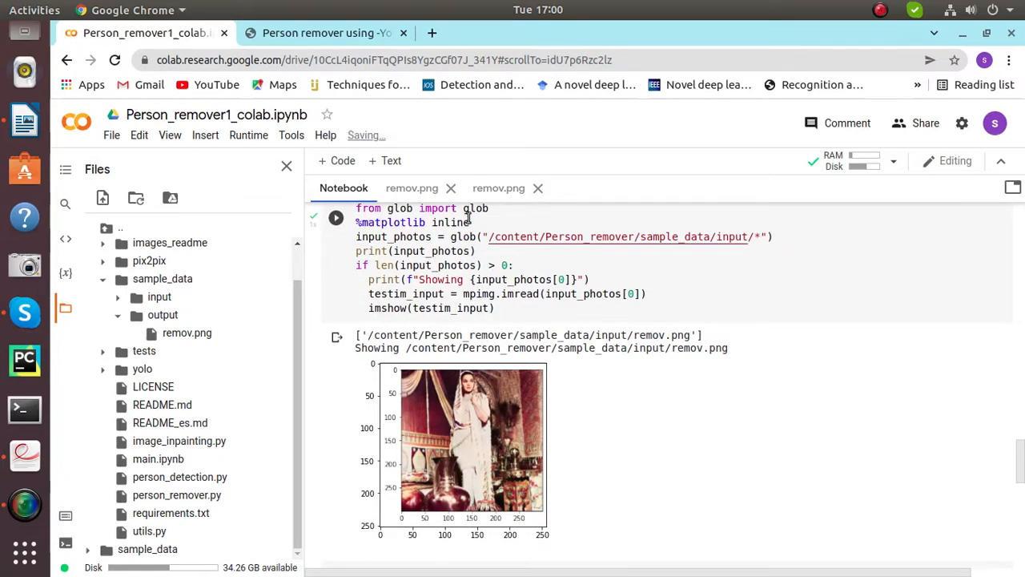
pyautogui.click(326, 33)
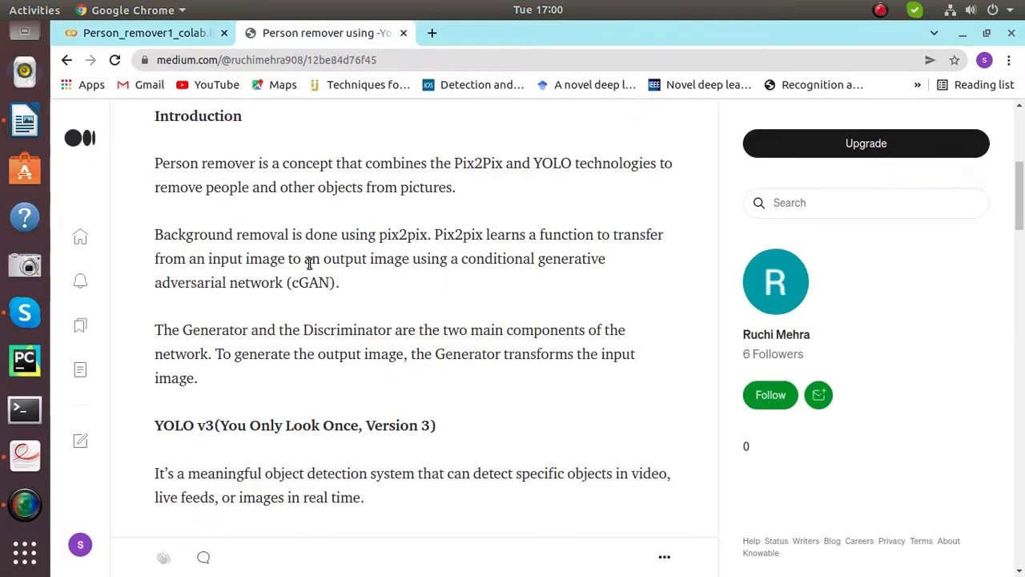
# Step: Scroll the article to Pix2Pix's advantages and disadvantages, briefly checking Colab
pyautogui.scroll(-3)
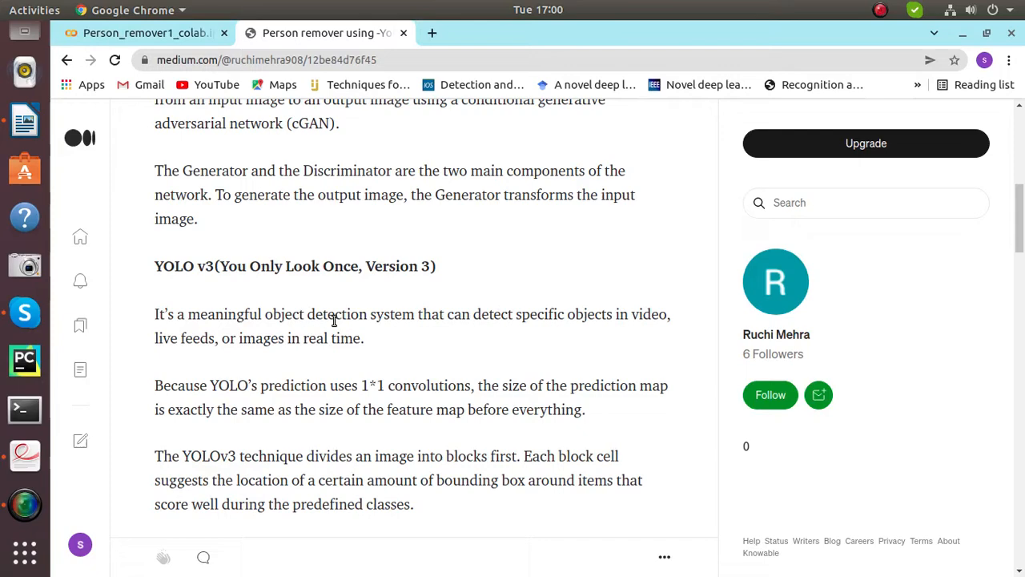
pyautogui.moveTo(540, 317)
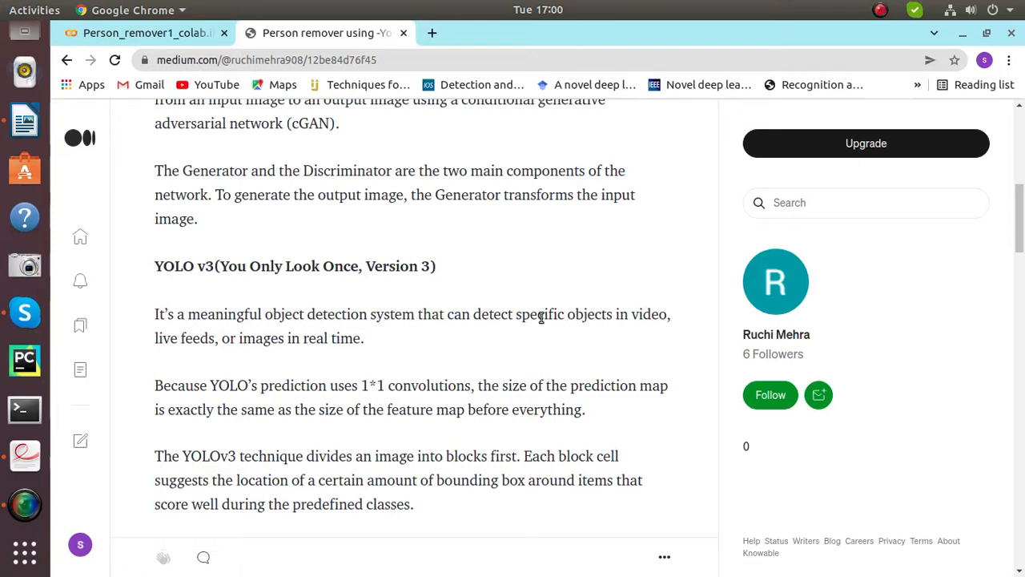
pyautogui.moveTo(549, 315)
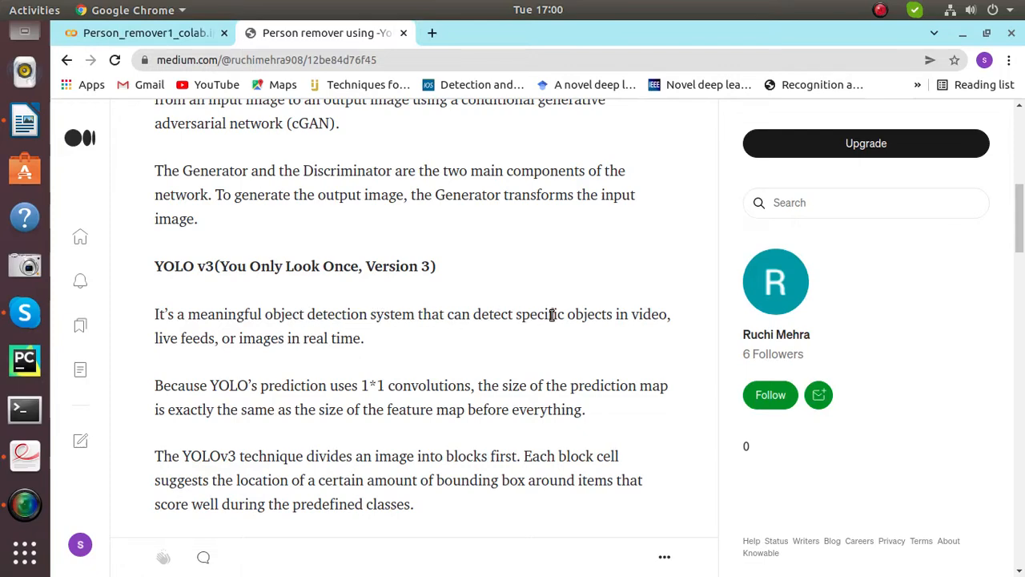
pyautogui.scroll(-3)
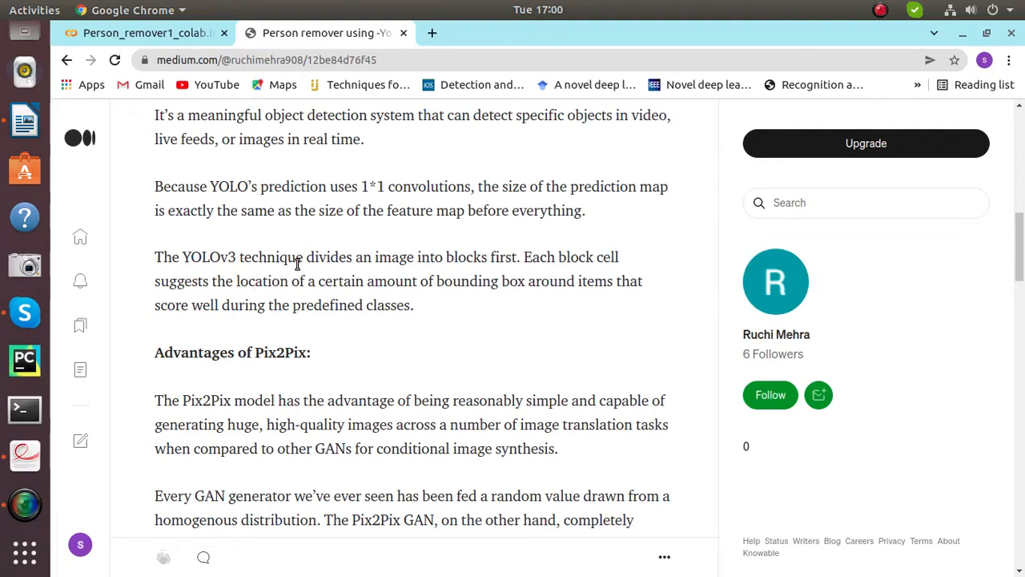
pyautogui.moveTo(293, 264)
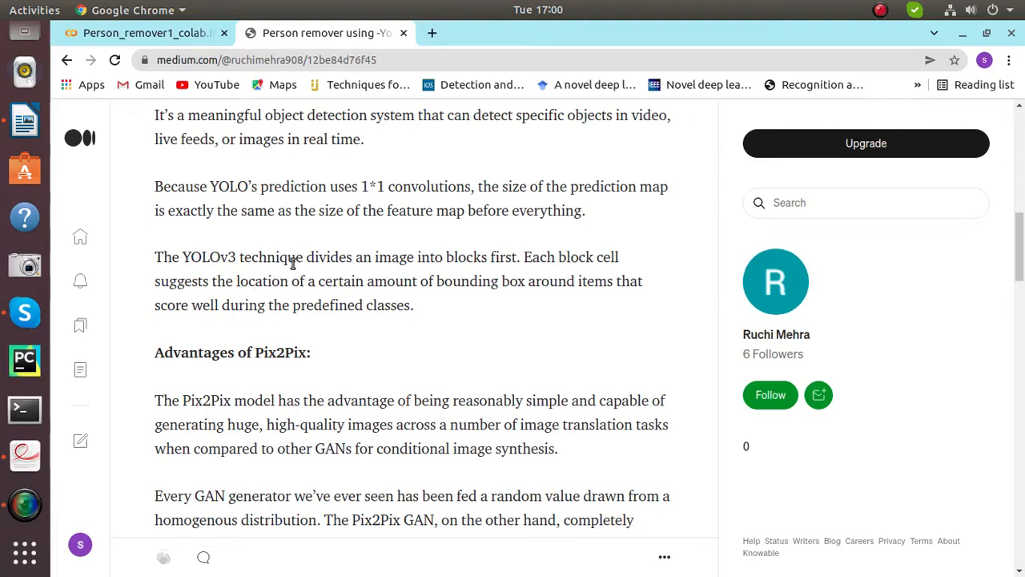
pyautogui.moveTo(337, 267)
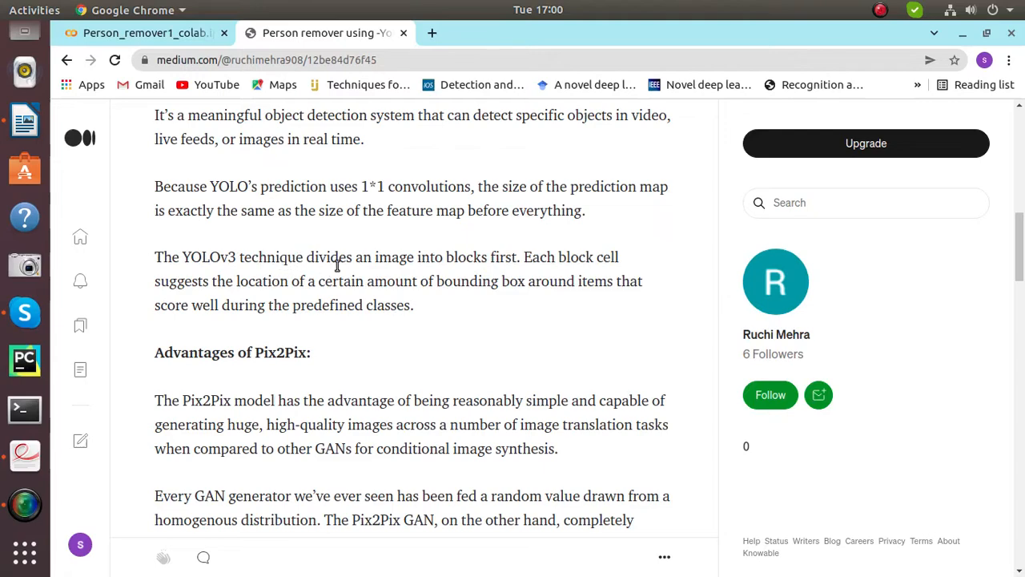
pyautogui.moveTo(298, 275)
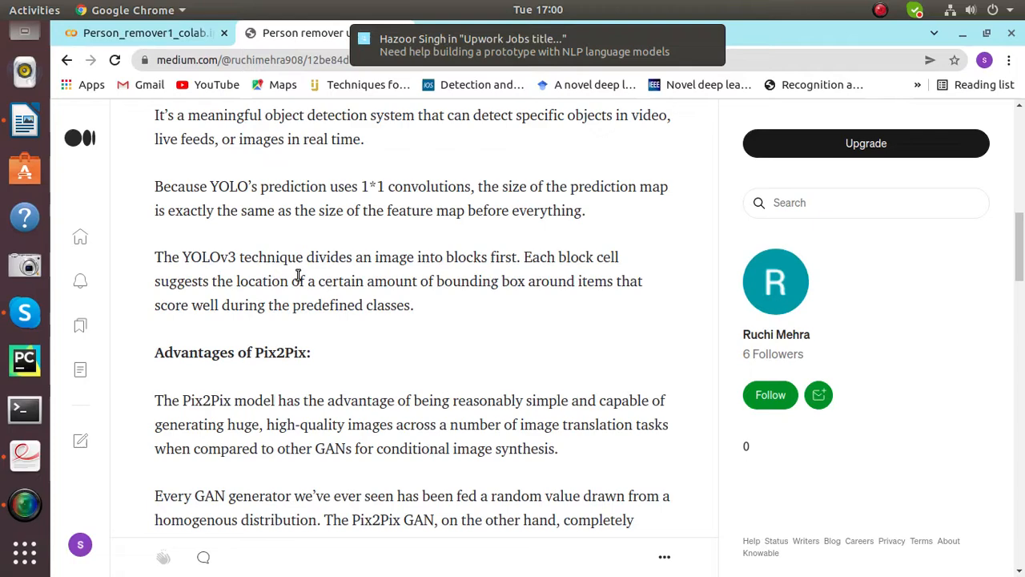
pyautogui.scroll(-3)
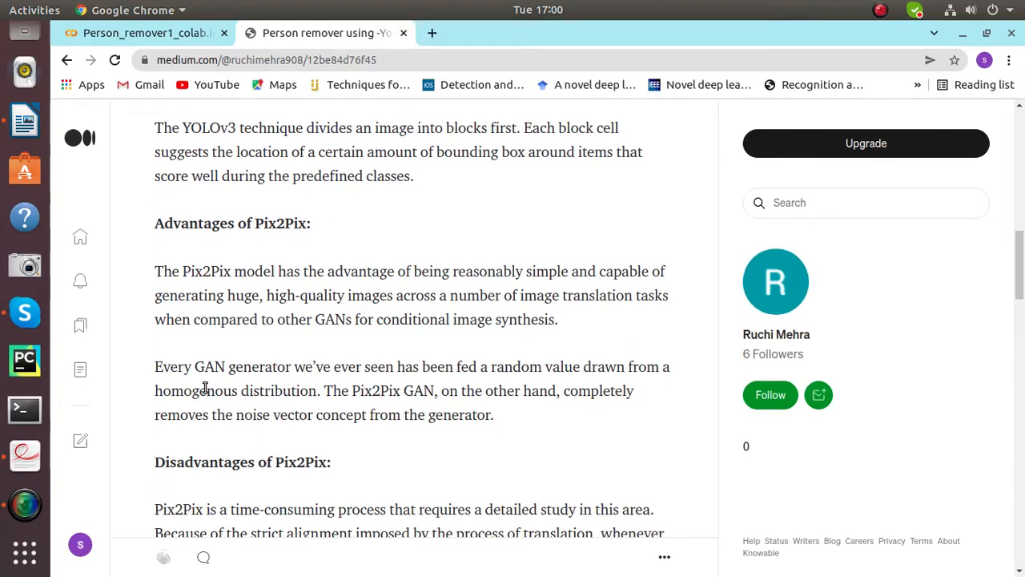
pyautogui.scroll(-3)
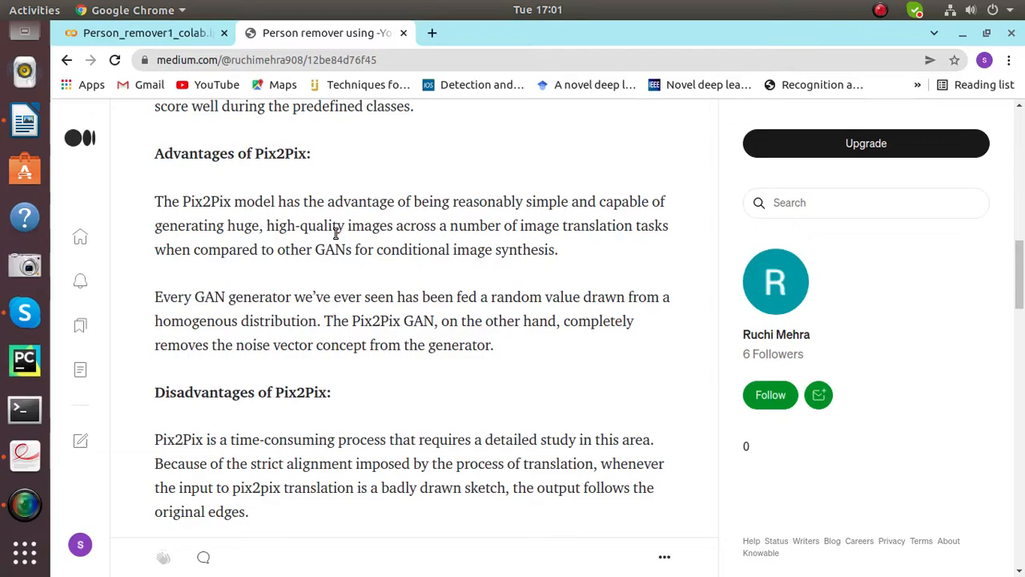
pyautogui.click(144, 33)
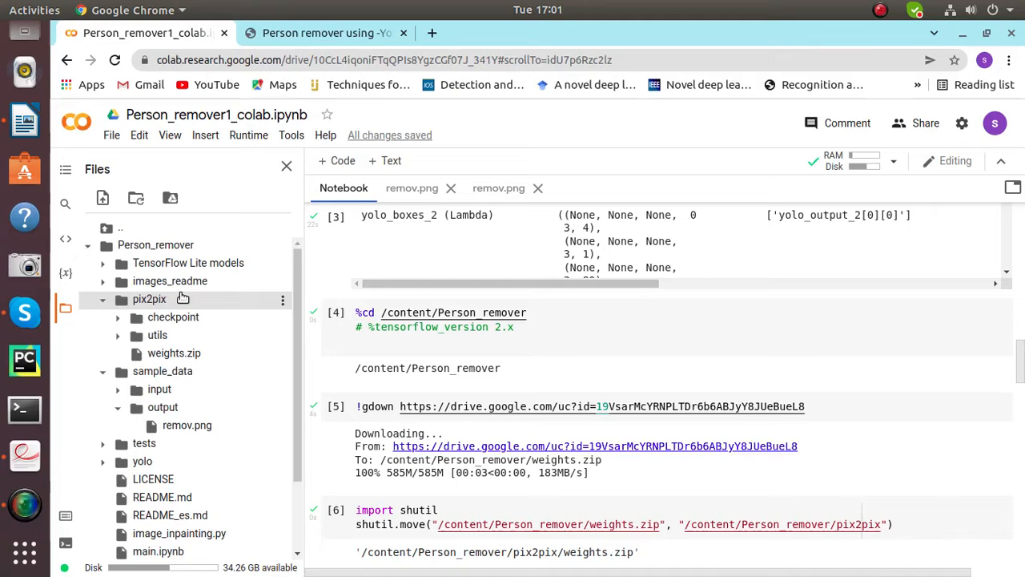
pyautogui.click(325, 33)
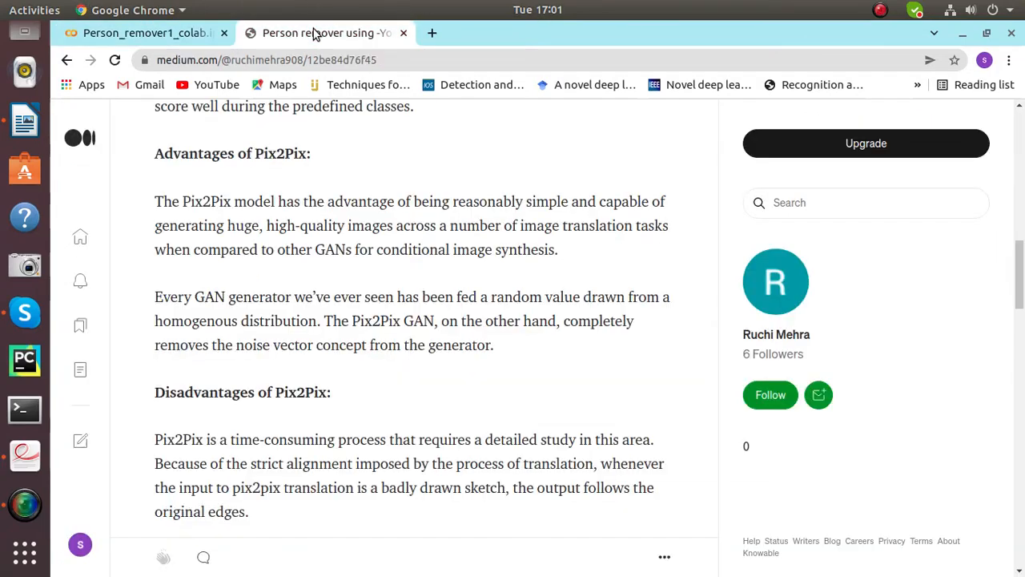
# Step: Read through the article's YOLOv3 Technology used section
pyautogui.scroll(-3)
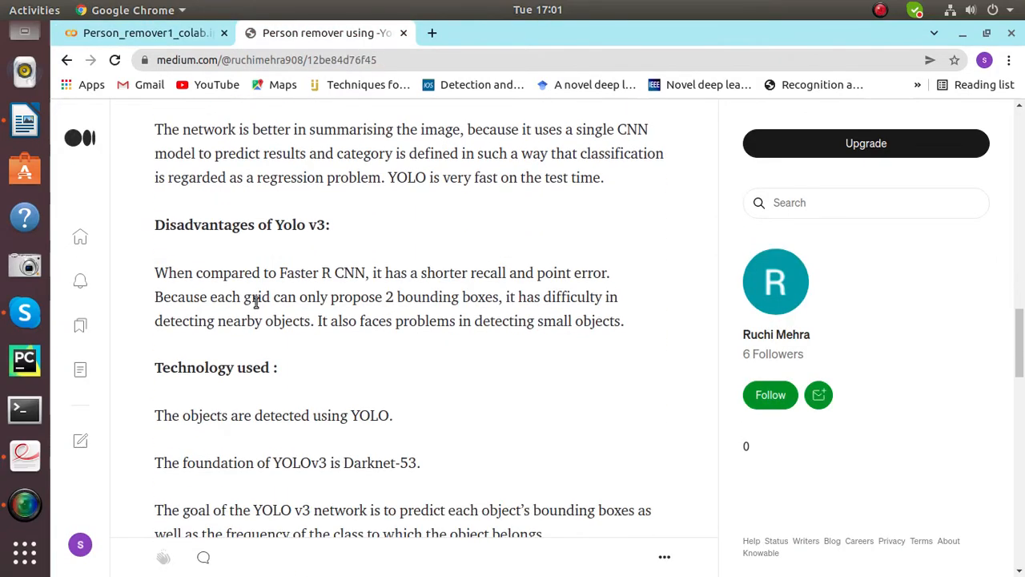
pyautogui.scroll(-3)
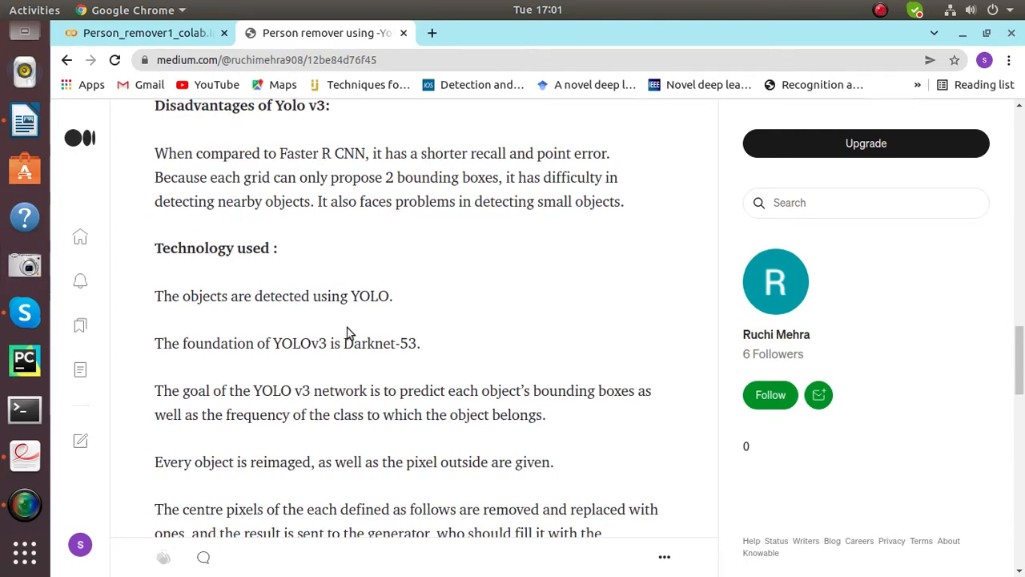
pyautogui.scroll(-3)
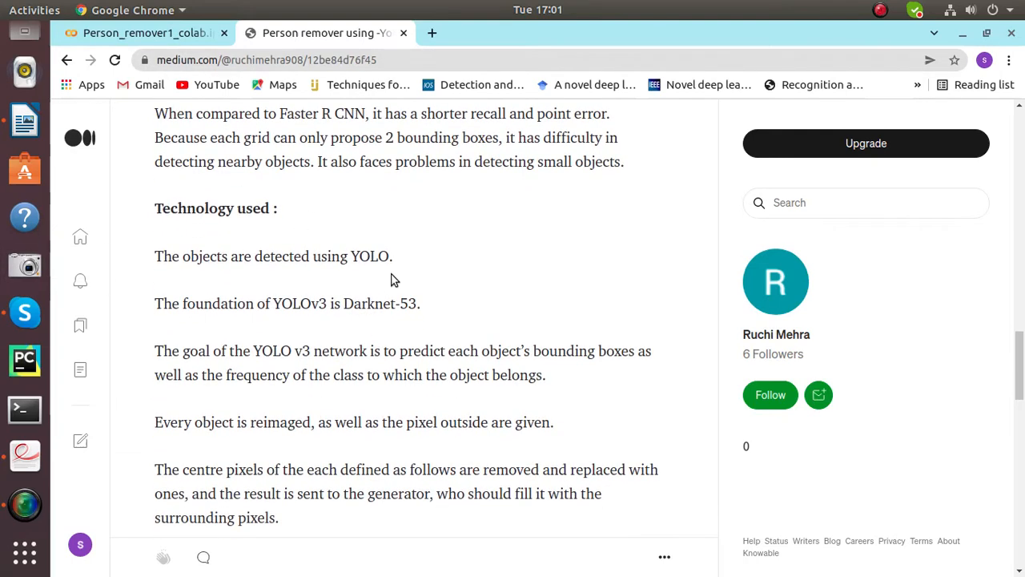
pyautogui.moveTo(334, 330)
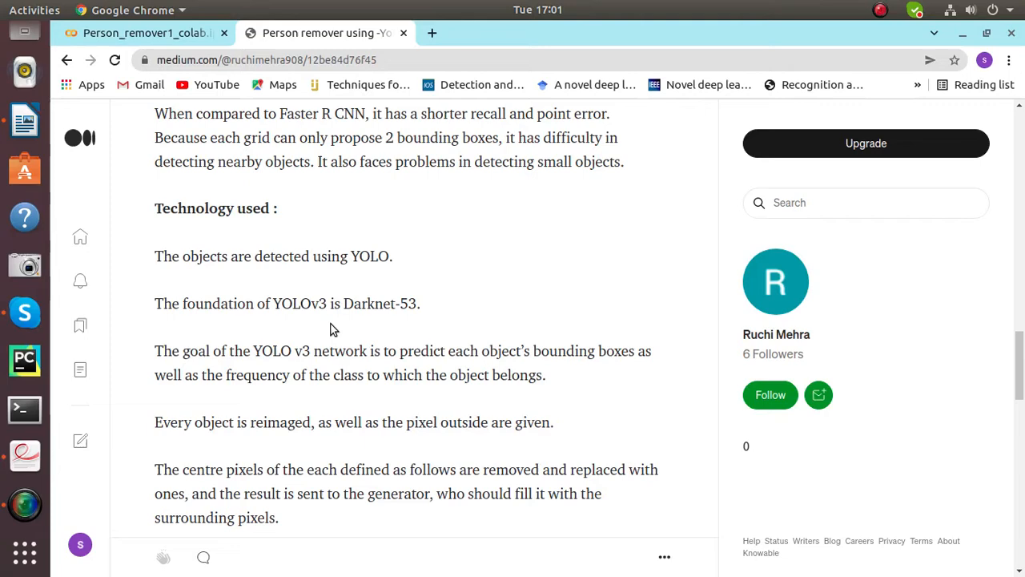
pyautogui.scroll(-3)
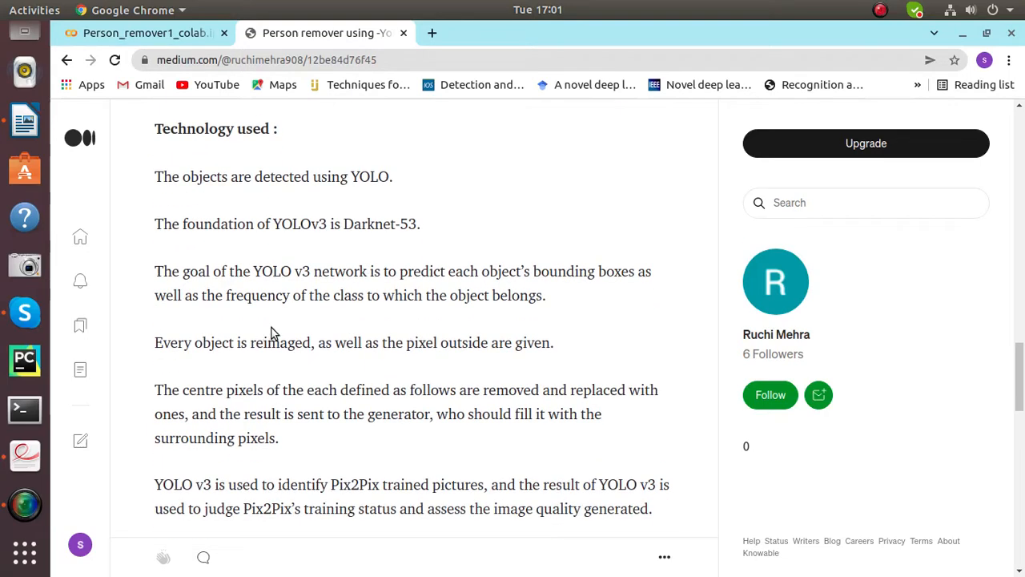
pyautogui.scroll(-3)
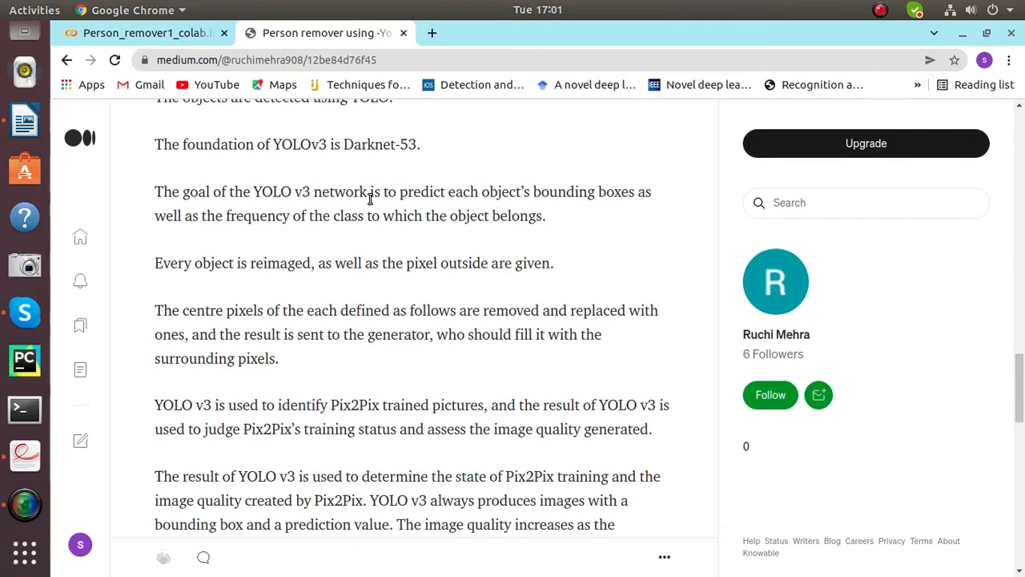
pyautogui.moveTo(513, 210)
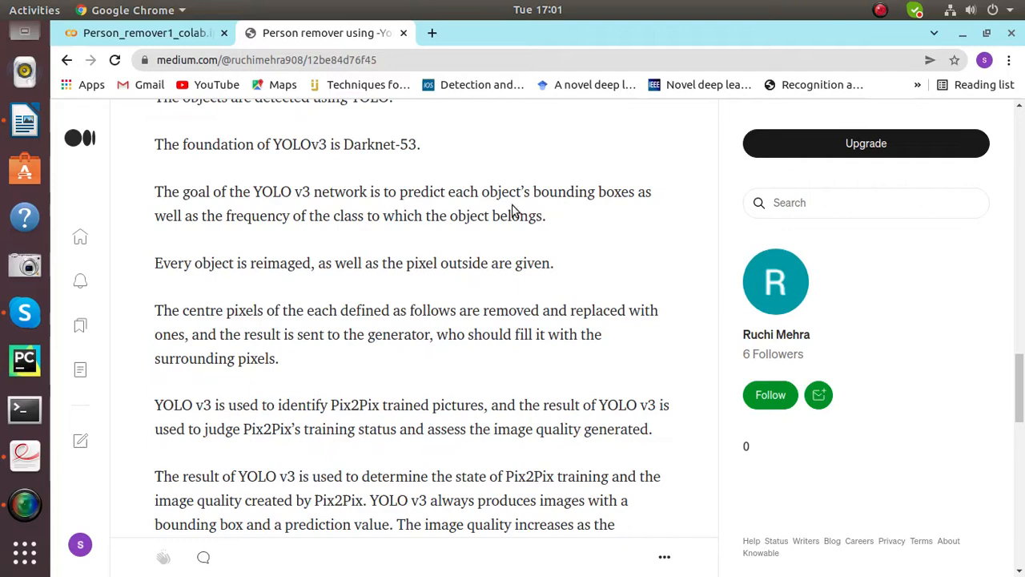
pyautogui.moveTo(288, 255)
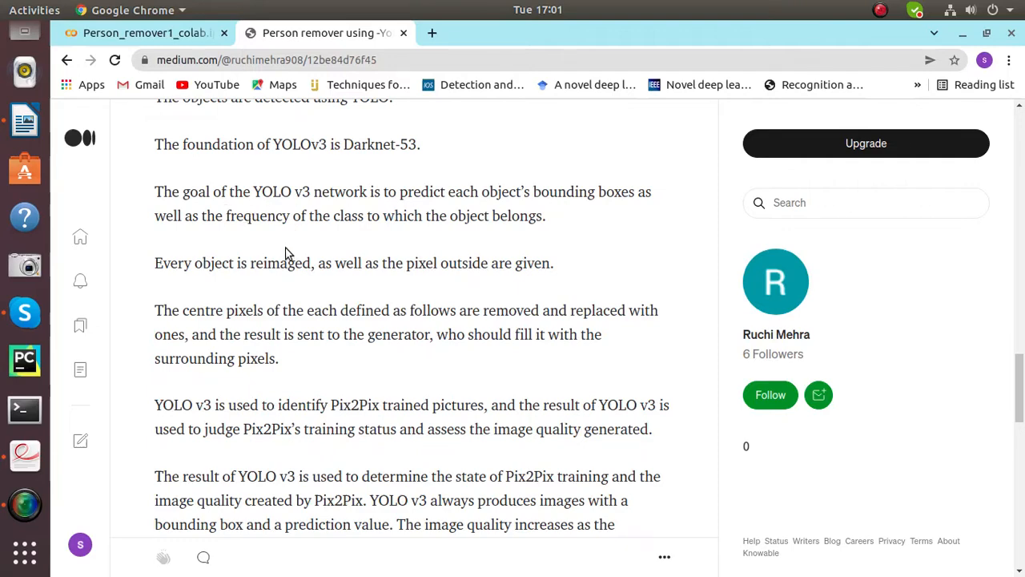
pyautogui.scroll(-3)
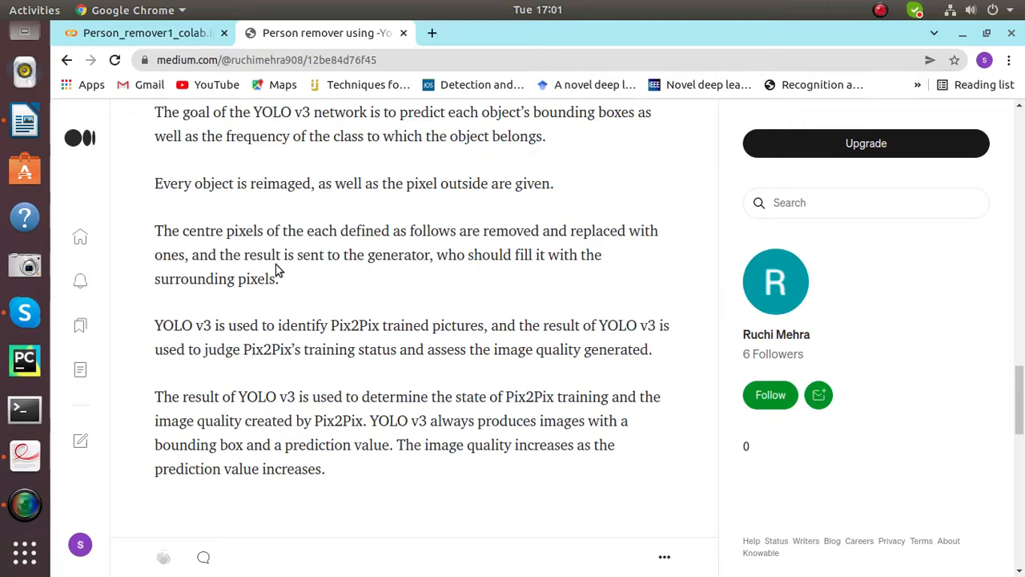
pyautogui.scroll(-3)
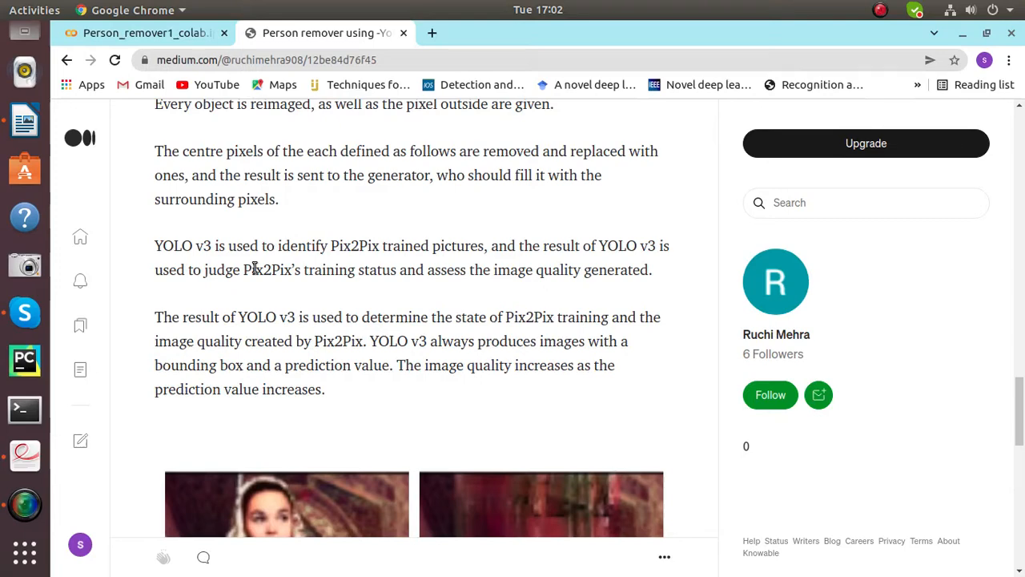
pyautogui.scroll(-3)
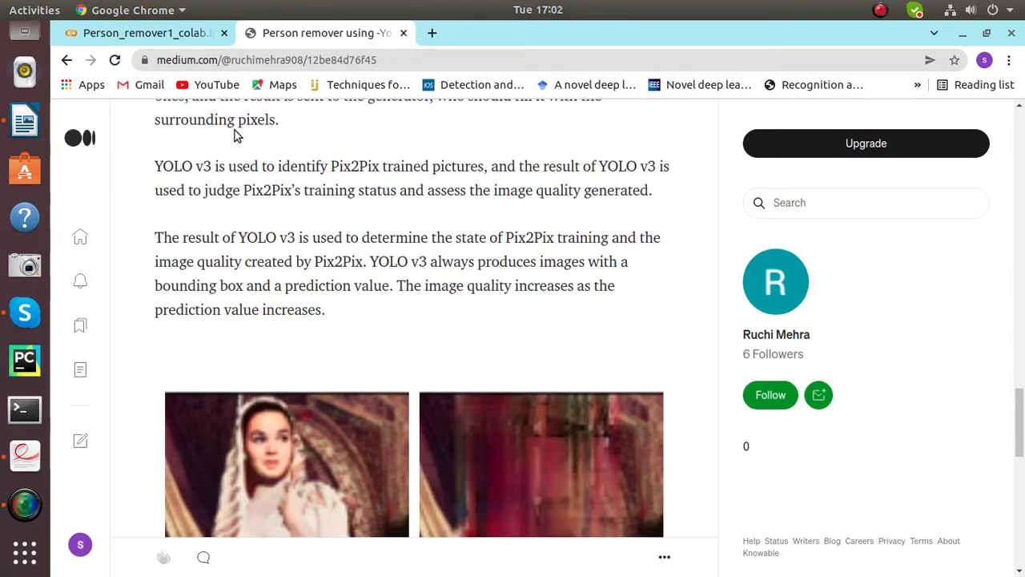
# Step: Scroll through the before-and-after example images and return to the Colab notebook
pyautogui.click(144, 33)
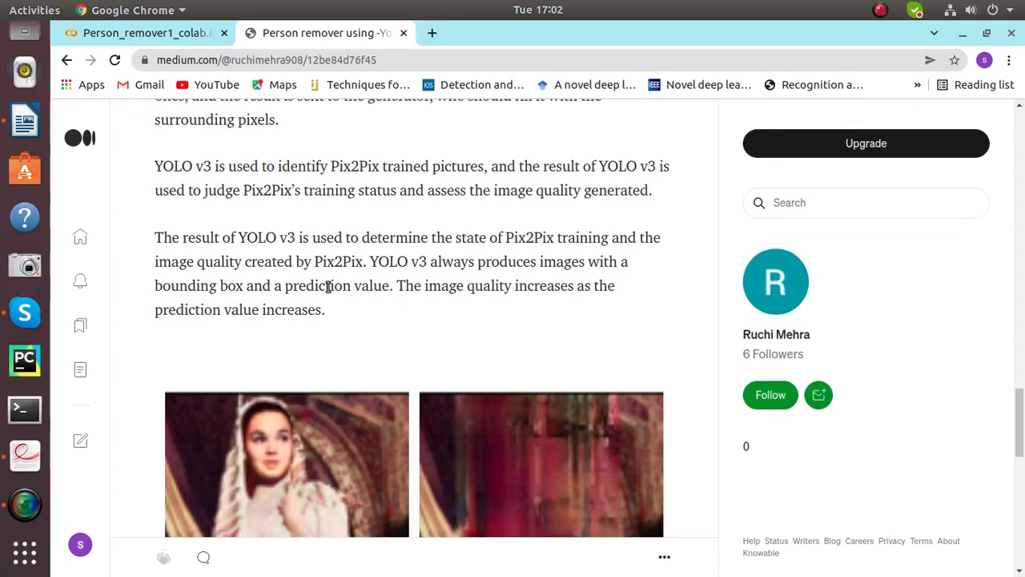
pyautogui.scroll(-3)
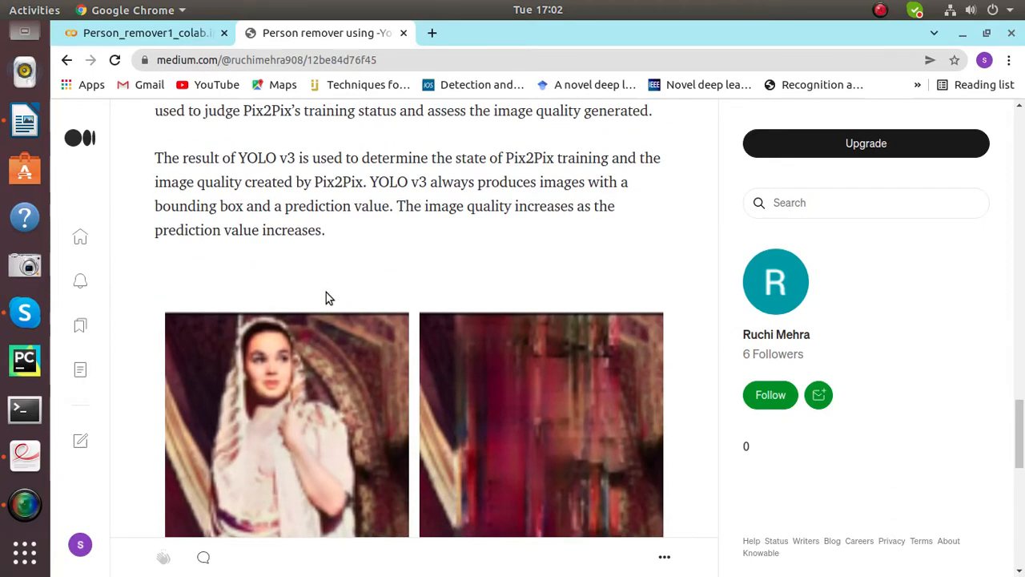
pyautogui.moveTo(334, 265)
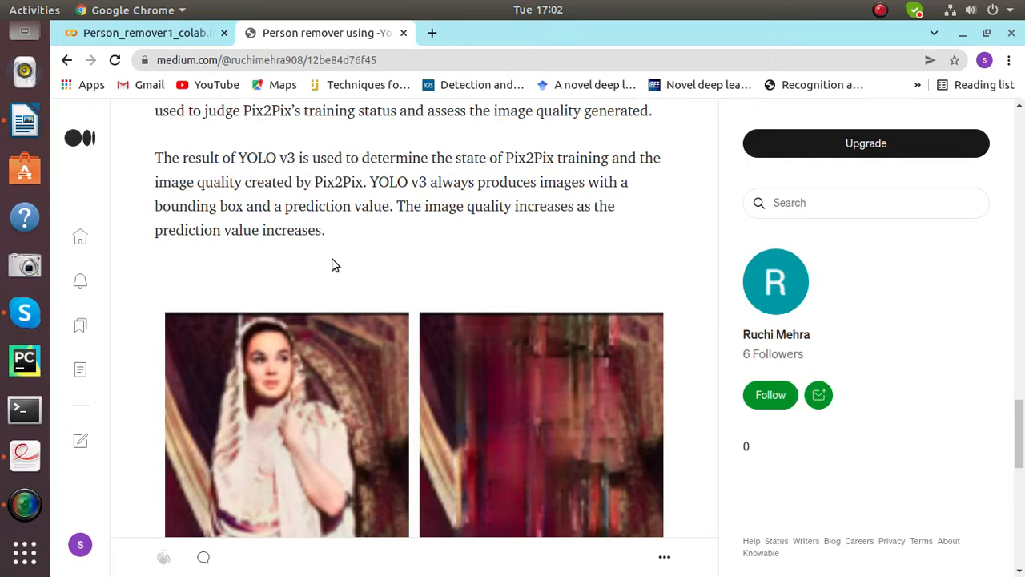
pyautogui.scroll(-3)
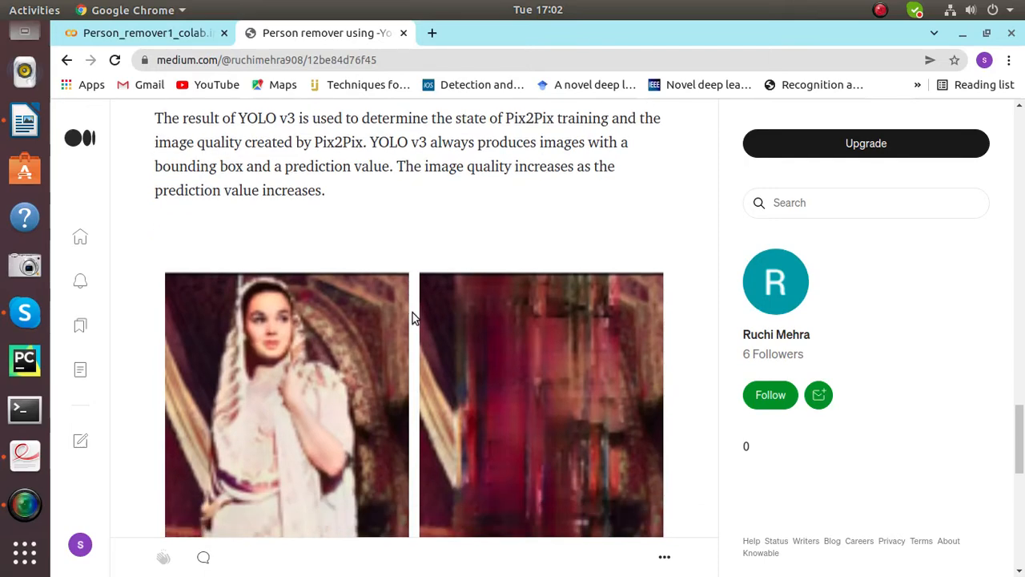
pyautogui.scroll(-3)
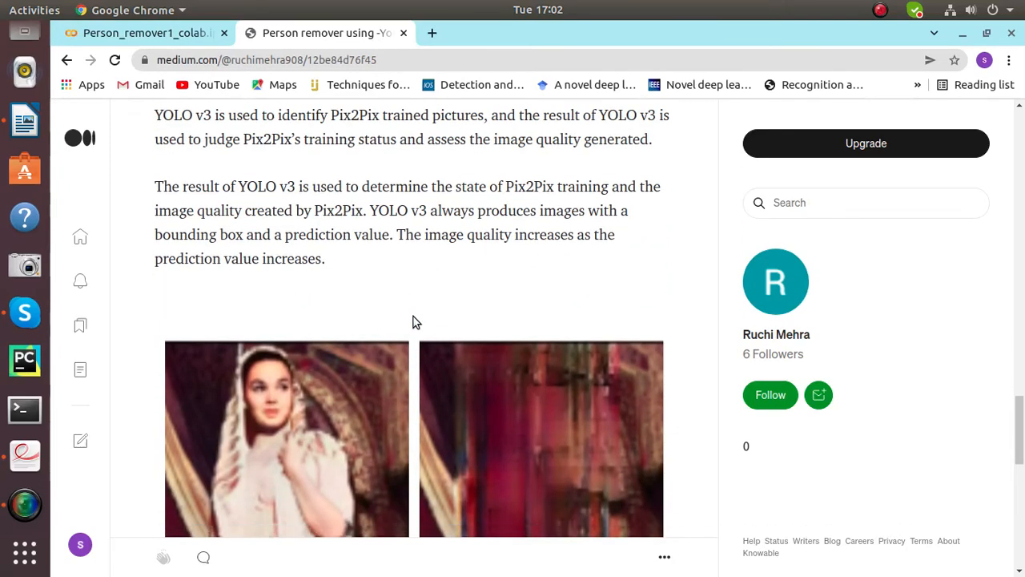
pyautogui.scroll(-3)
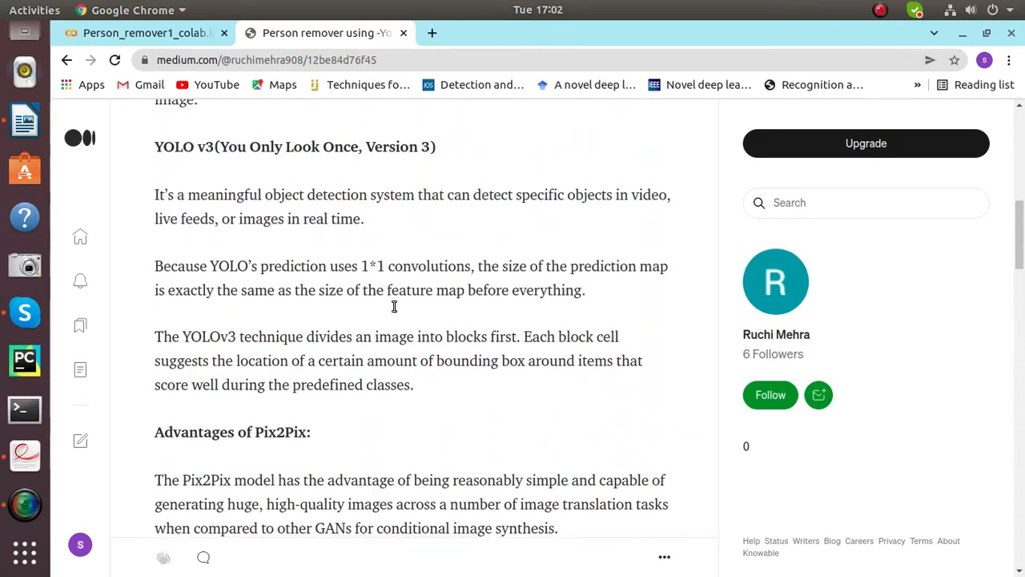
pyautogui.click(144, 33)
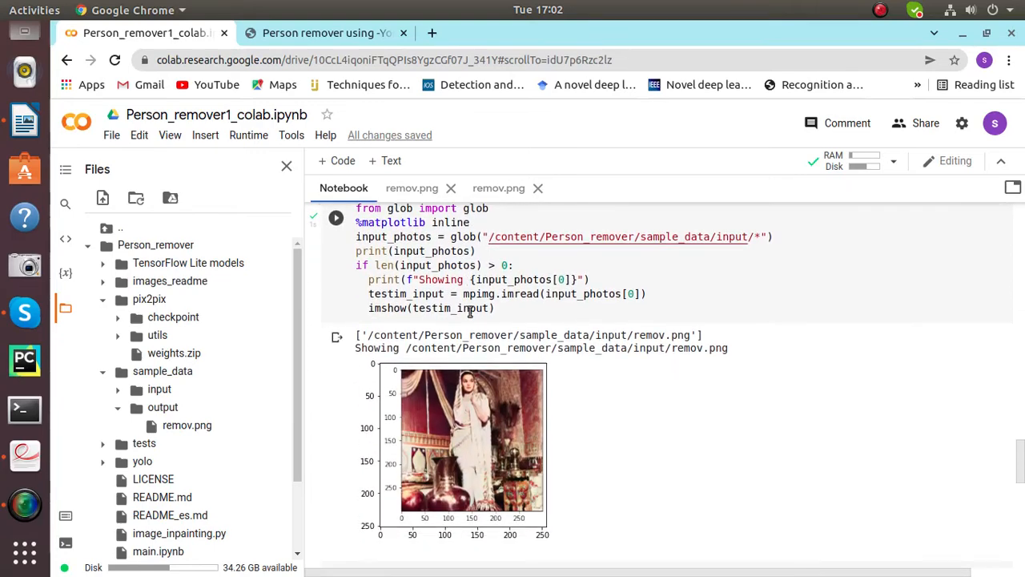
# Step: Scroll past the plotted input photo to cell [11] listing output remov.png
pyautogui.scroll(-3)
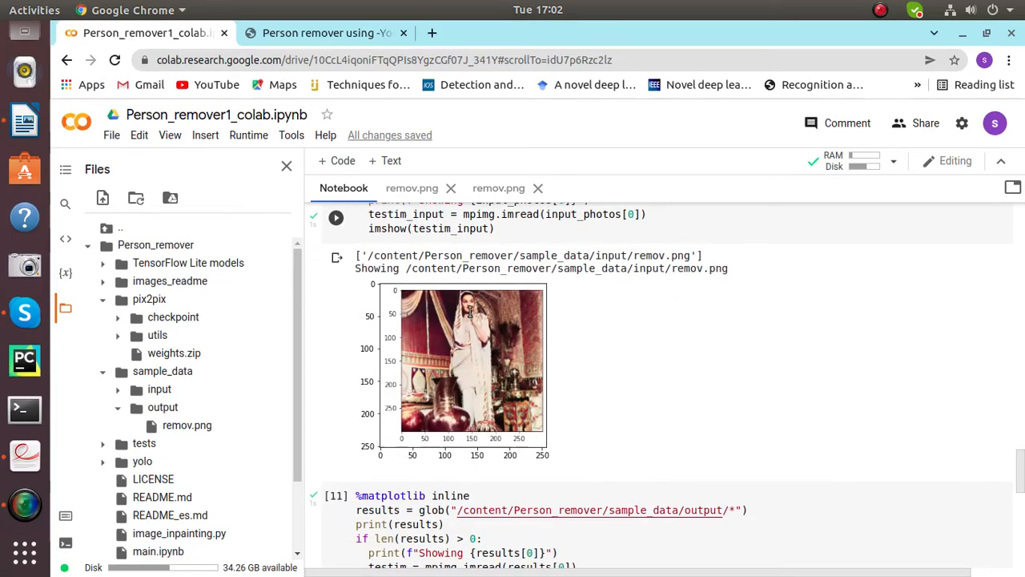
pyautogui.scroll(-3)
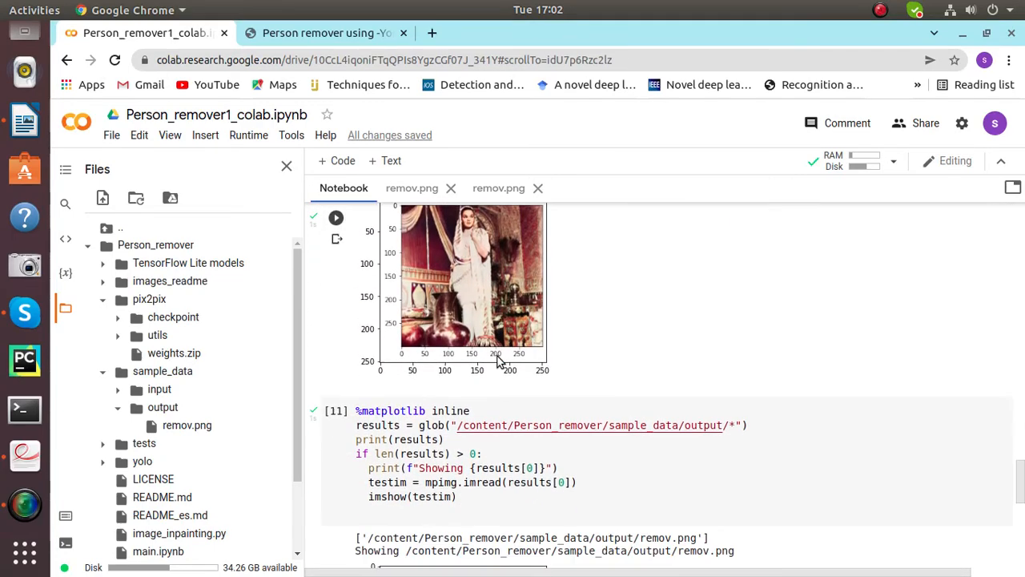